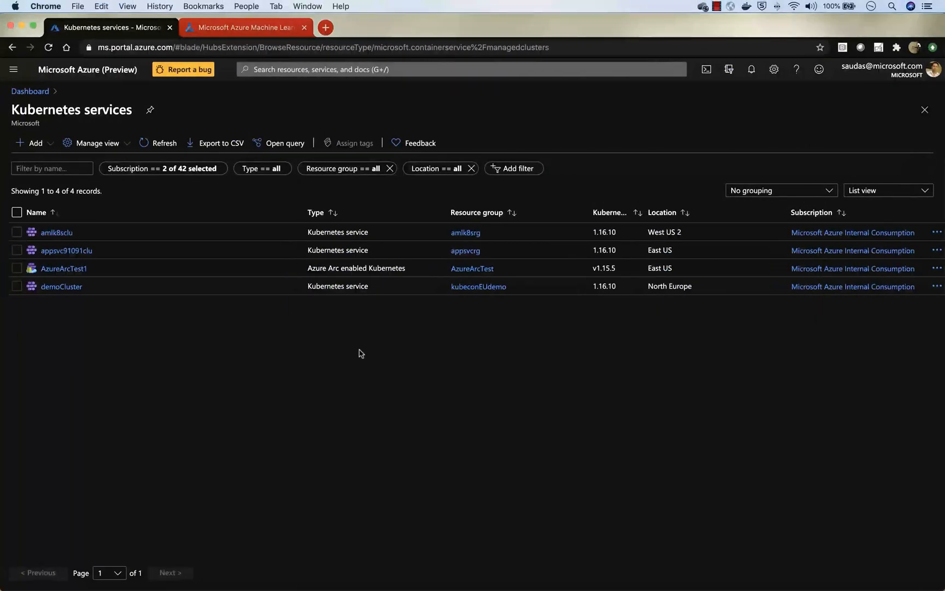
mouse_move(355, 388)
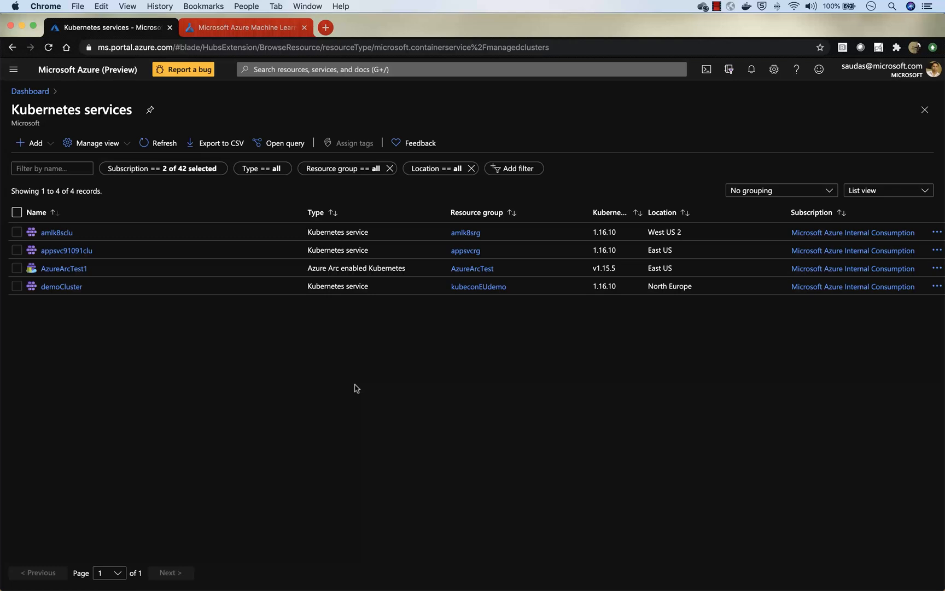
mouse_move(57, 232)
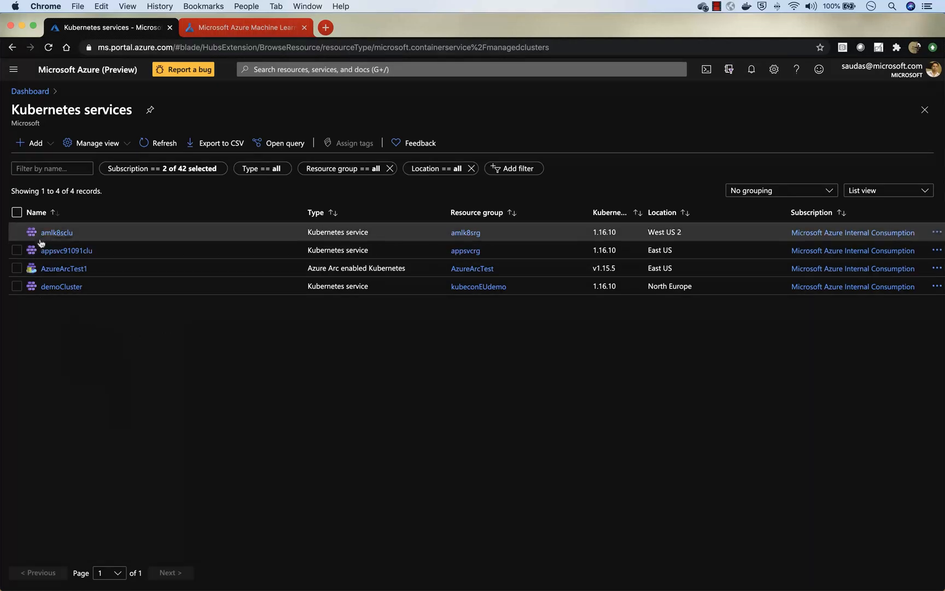
mouse_move(61, 287)
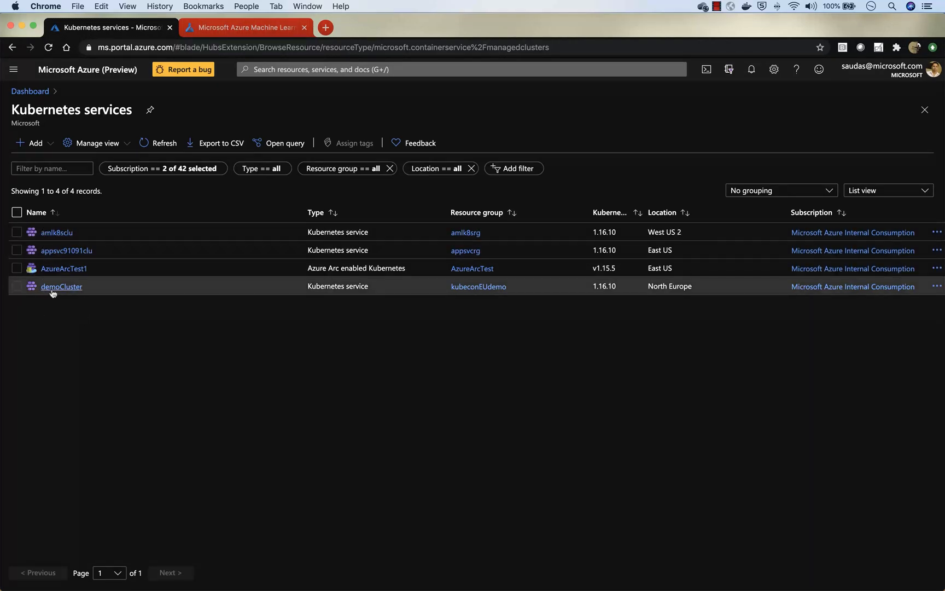
mouse_move(61, 286)
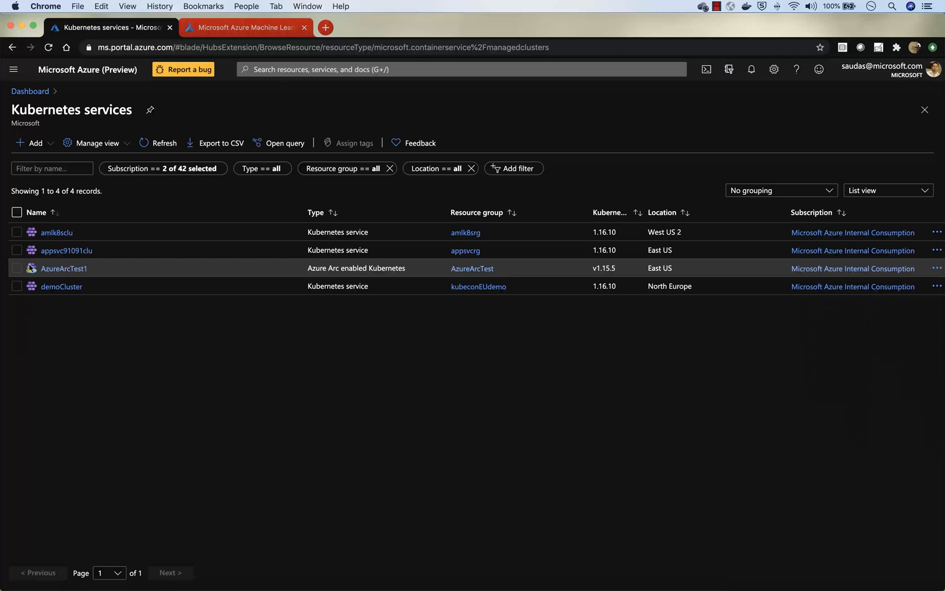
mouse_move(84, 327)
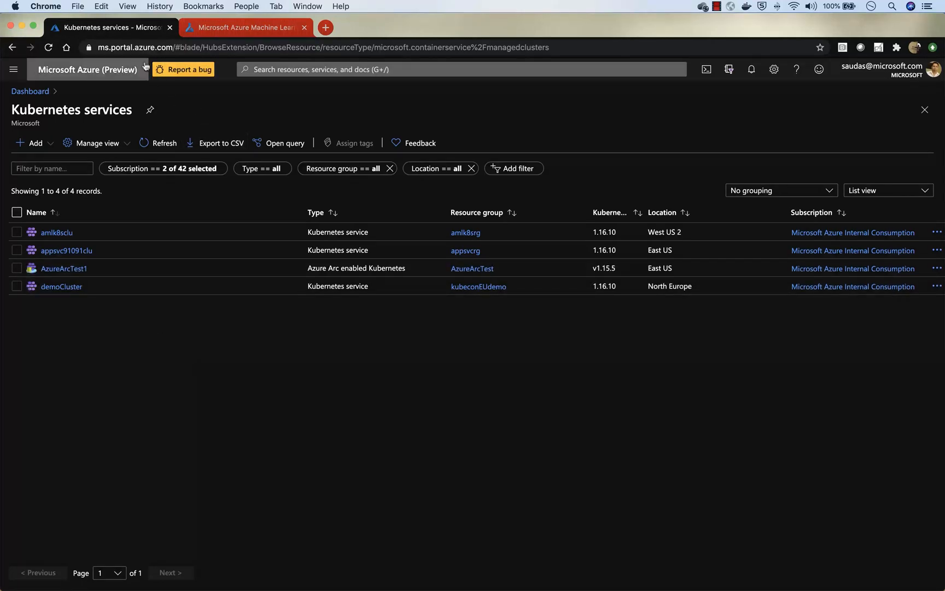
Switch to the Azure Machine Learning workspace and go to its Compute page
left_click(244, 27)
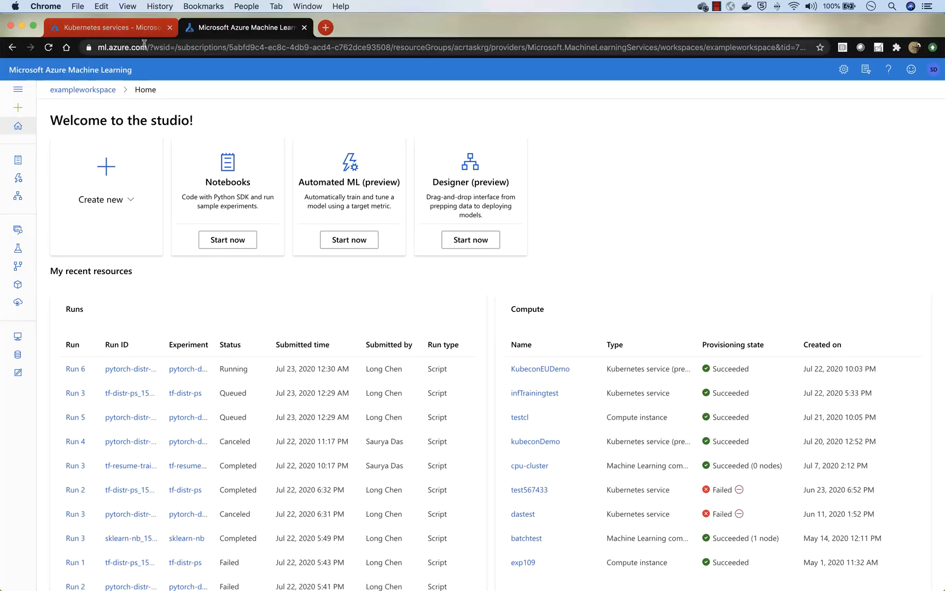
mouse_move(240, 176)
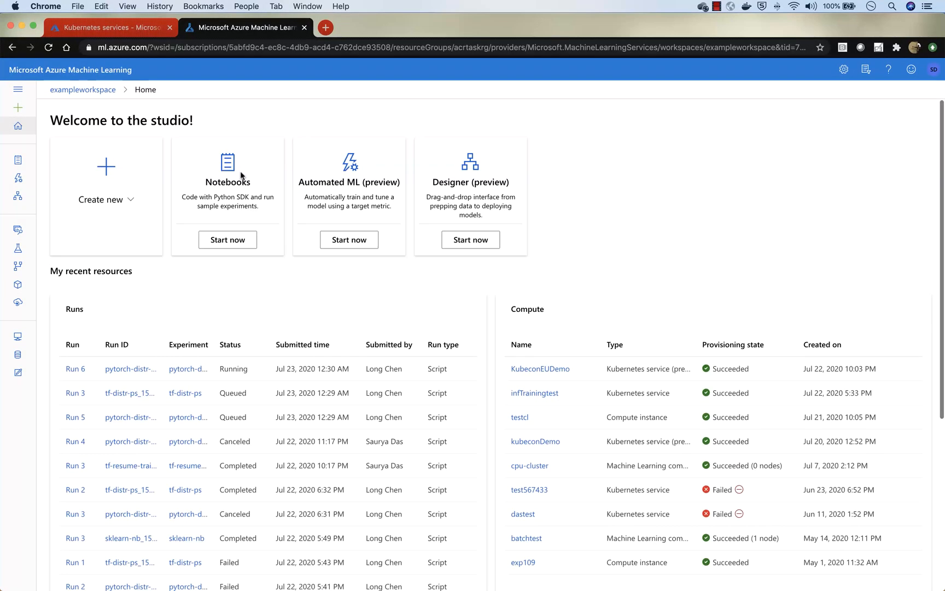
mouse_move(425, 375)
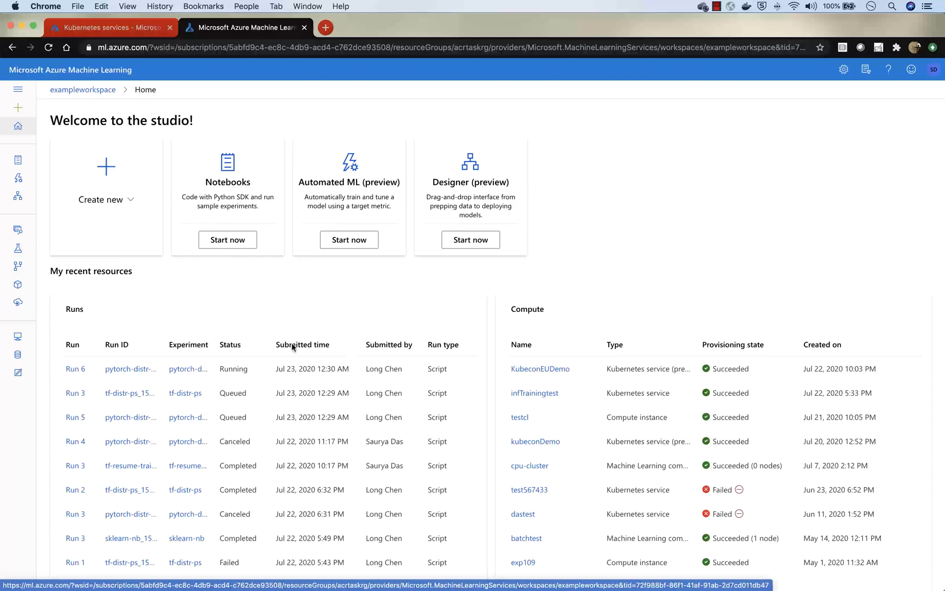
left_click(18, 337)
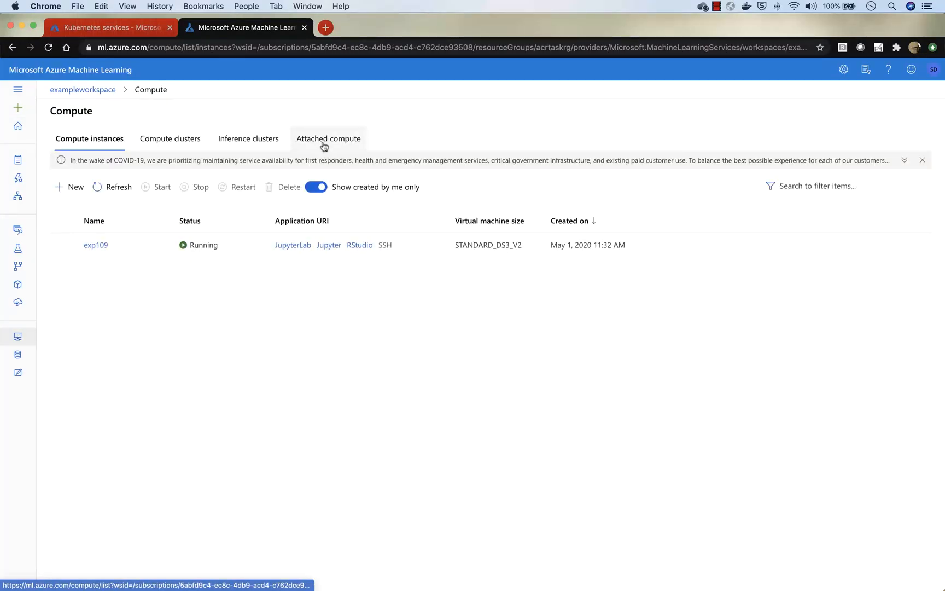
Under Attached compute, start a new Kubernetes service (preview) compute
left_click(329, 138)
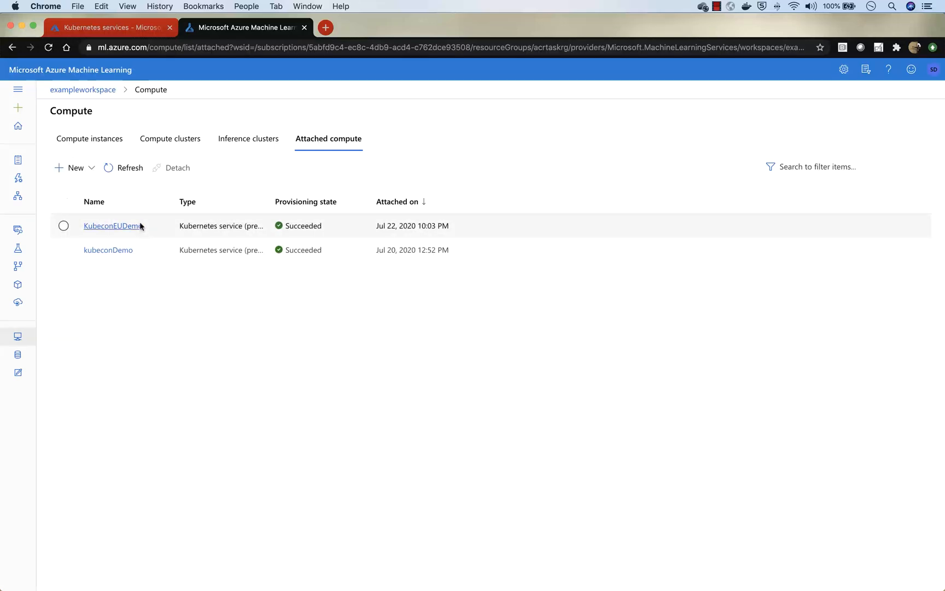
mouse_move(77, 167)
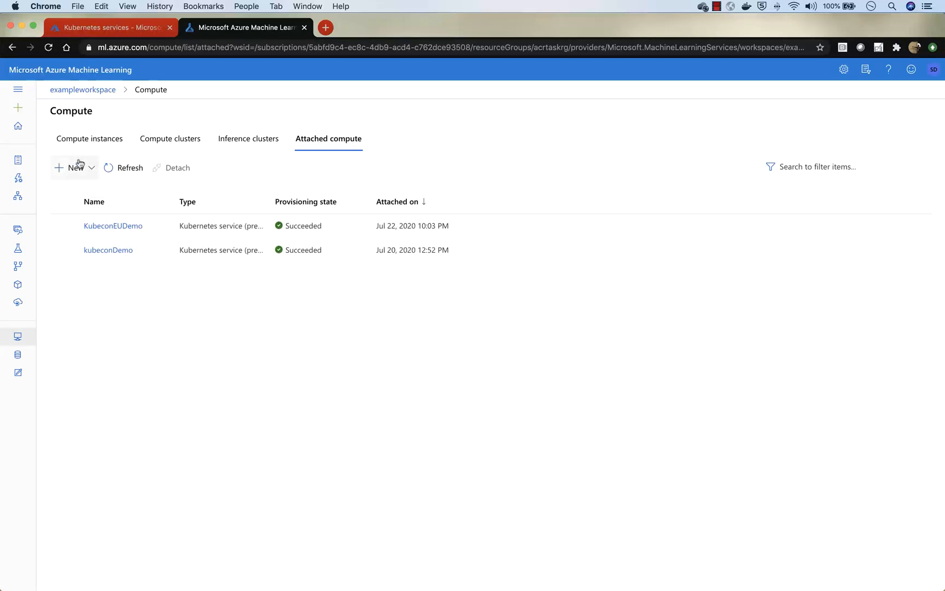
left_click(74, 167)
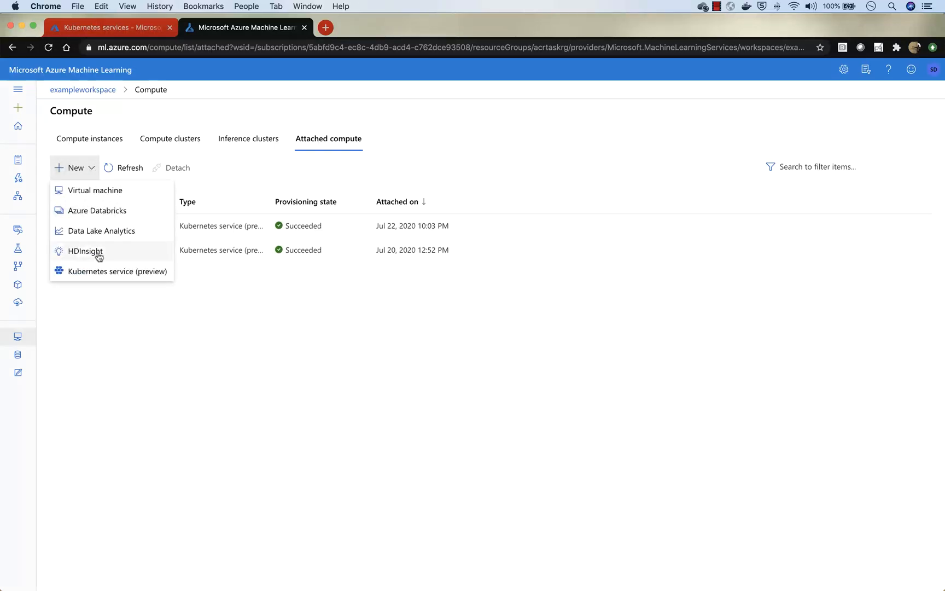
left_click(119, 271)
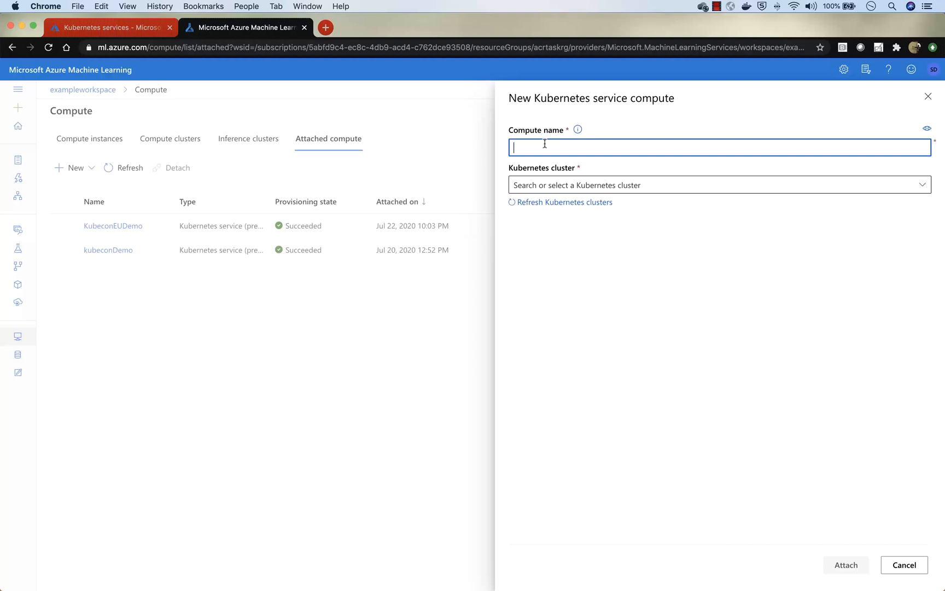
Name the compute 'demoTF', choose demoCluster with nodepool1, and attach it
type("demo")
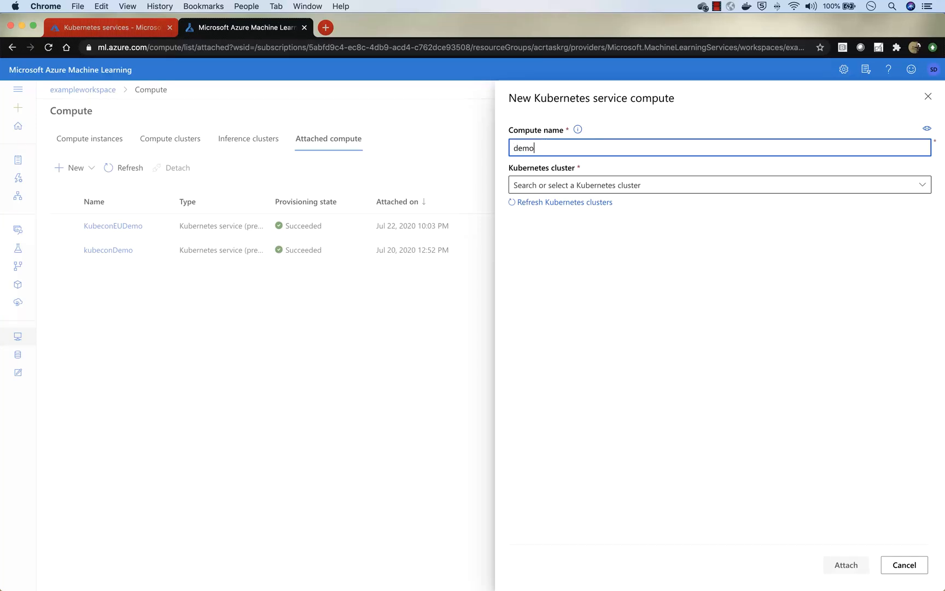
type("TF")
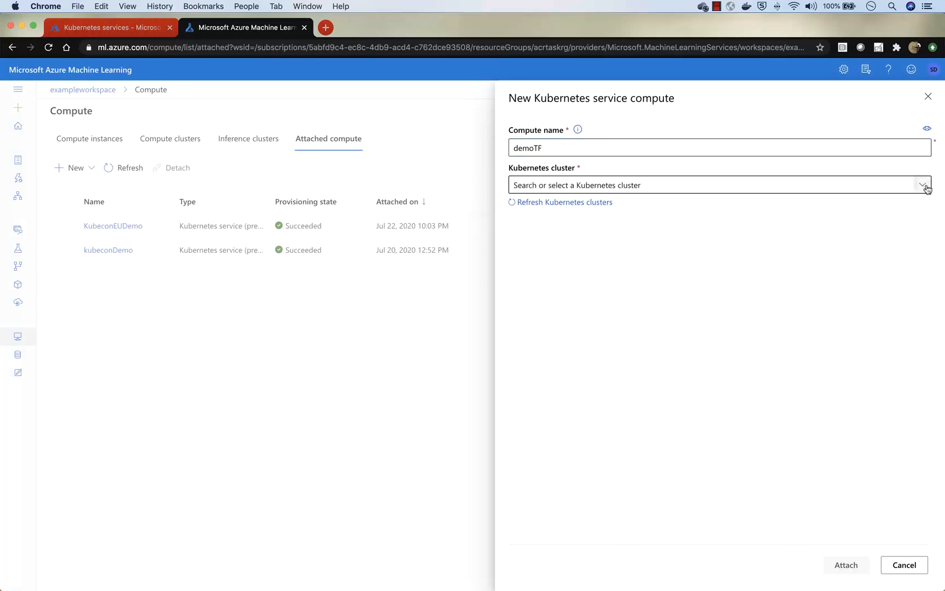
left_click(922, 185)
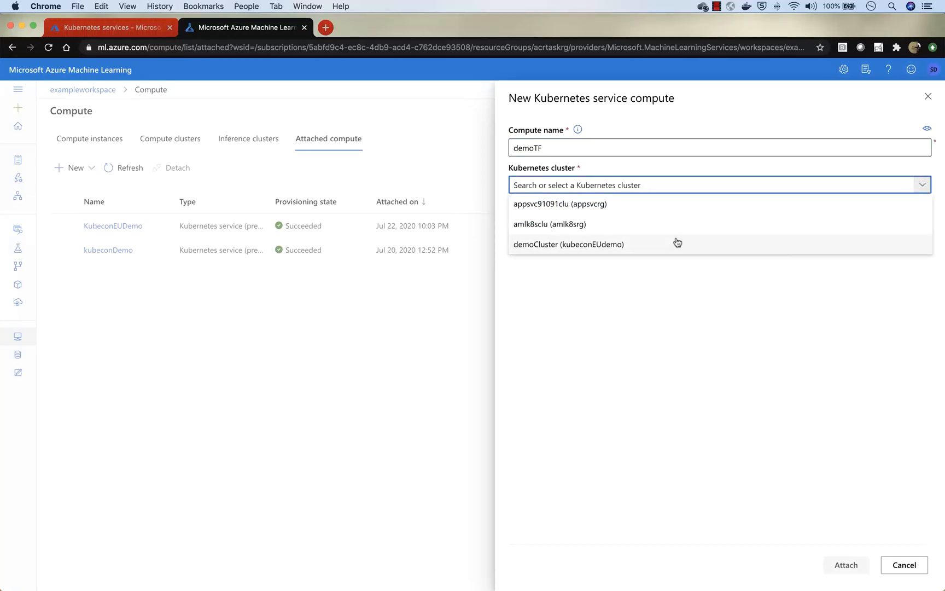
mouse_move(577, 250)
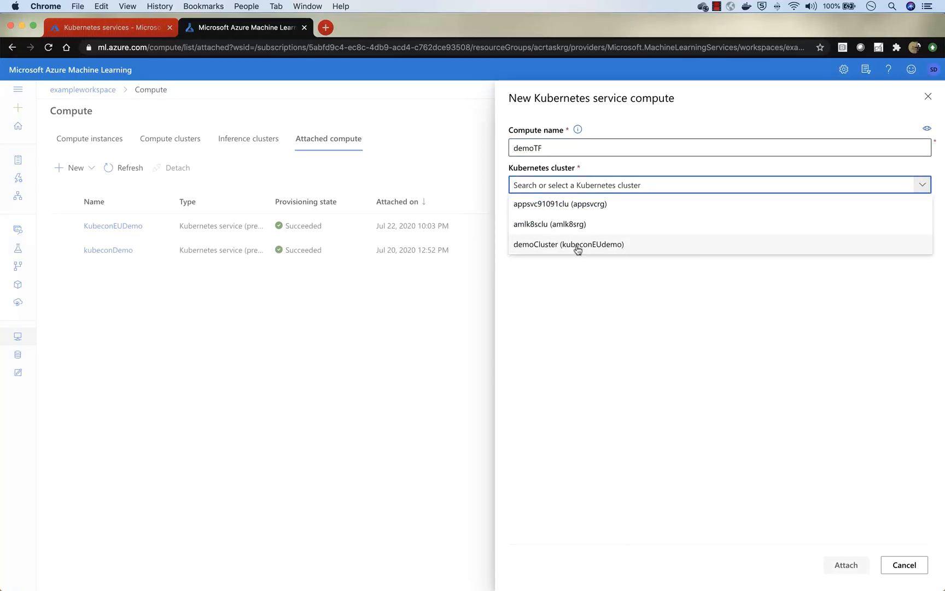
left_click(568, 244)
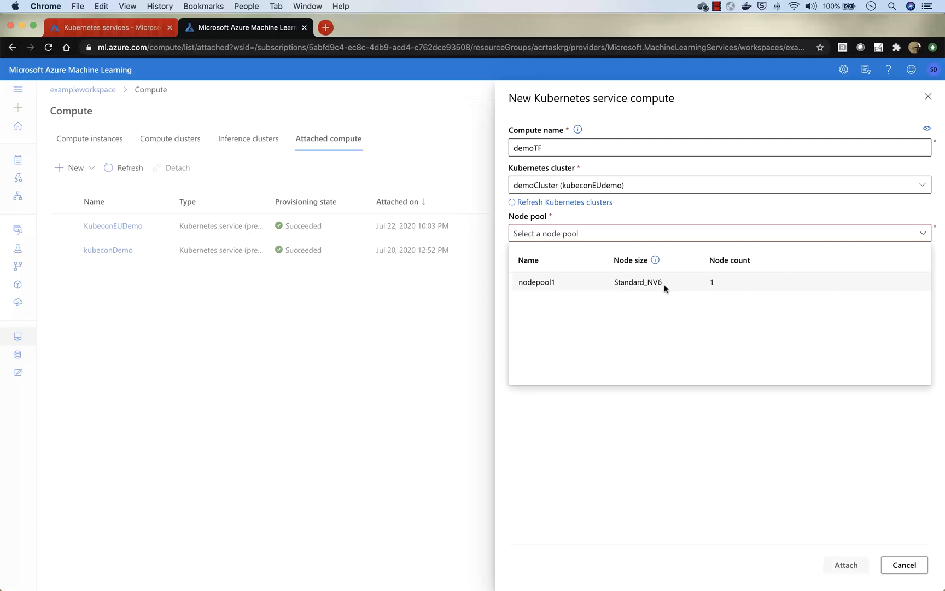
left_click(537, 282)
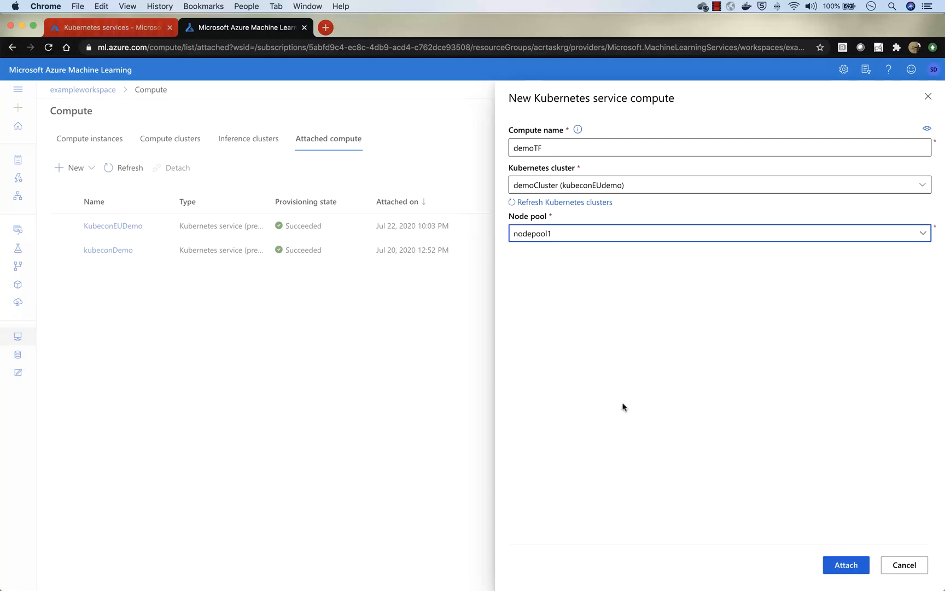
left_click(846, 566)
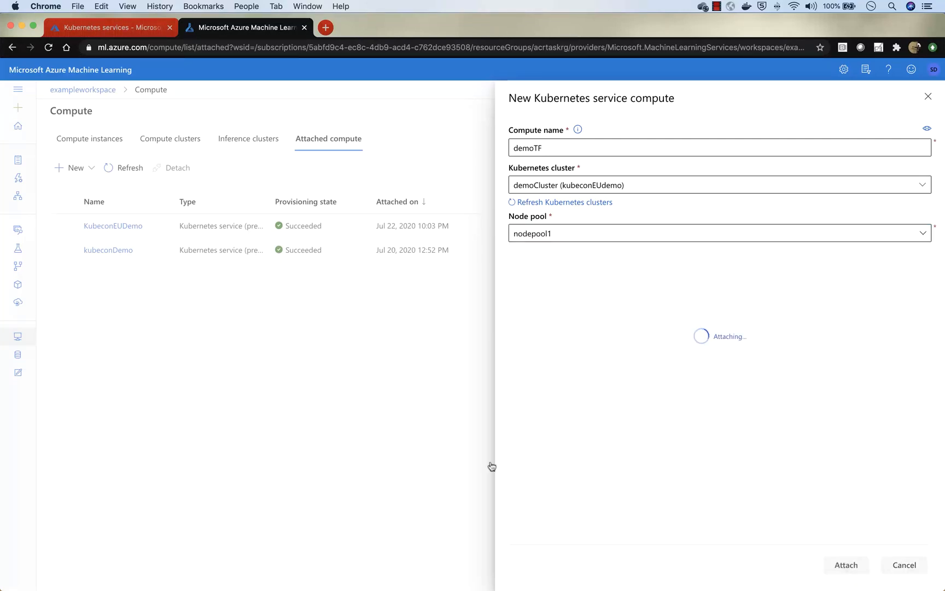
left_click(846, 565)
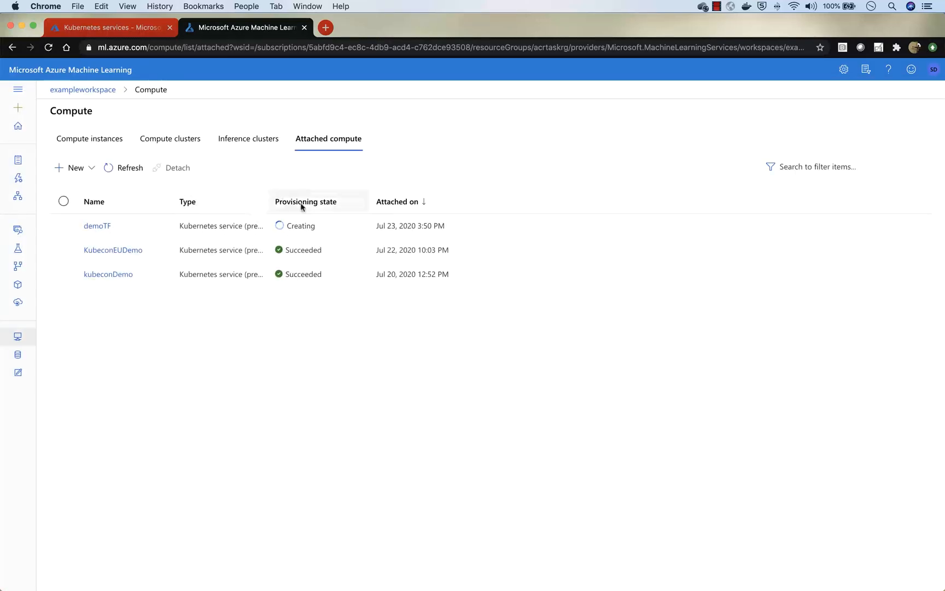
mouse_move(371, 335)
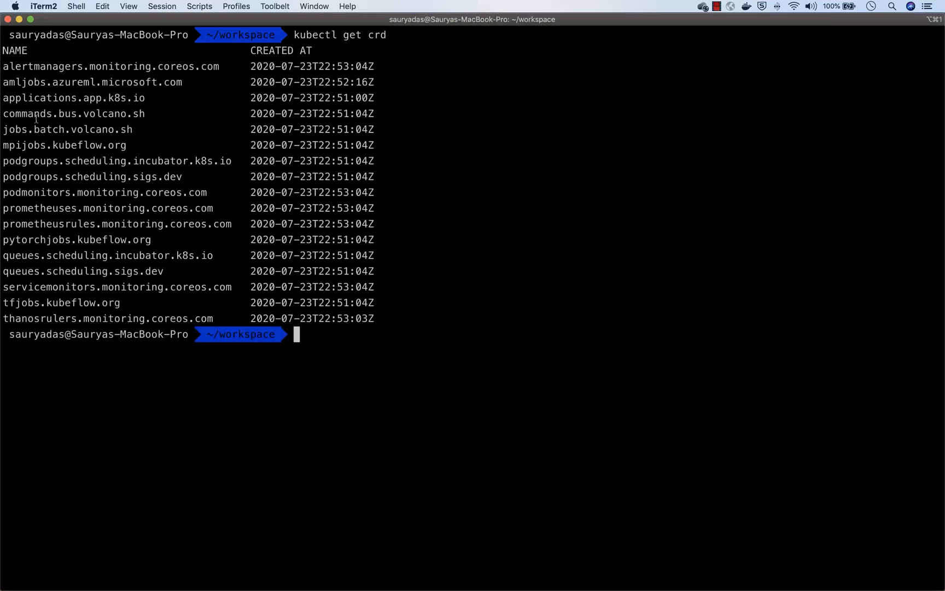
Highlight CRDs such as mpijobs.kubeflow.org, then list pods with kubectl get pods
double_click(92, 82)
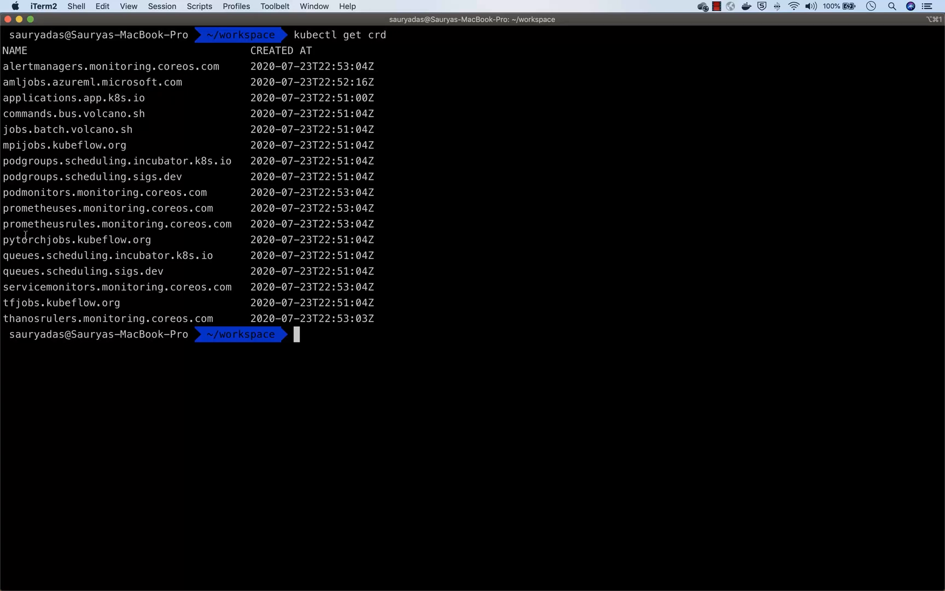
double_click(61, 303)
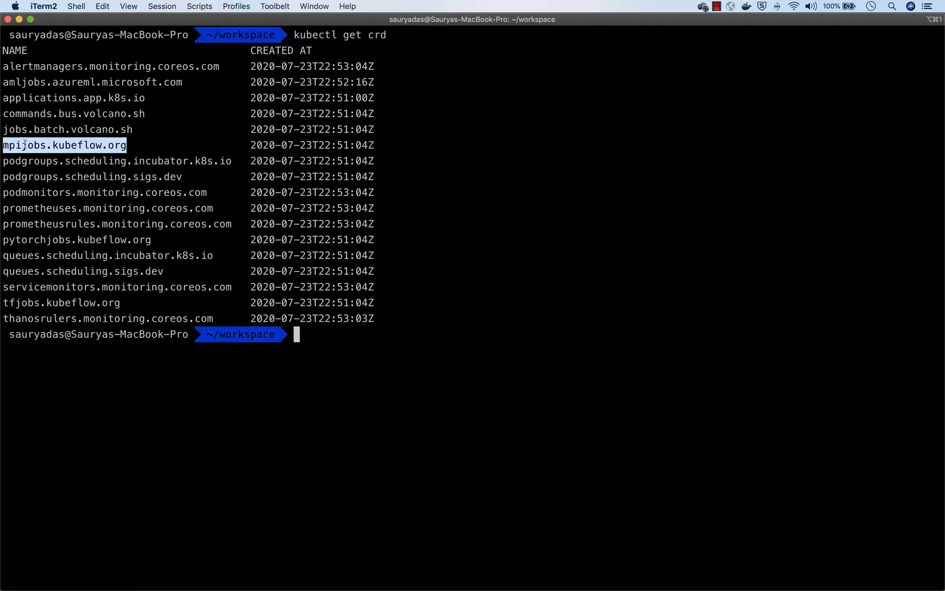
mouse_move(265, 295)
type("kubectl get crd")
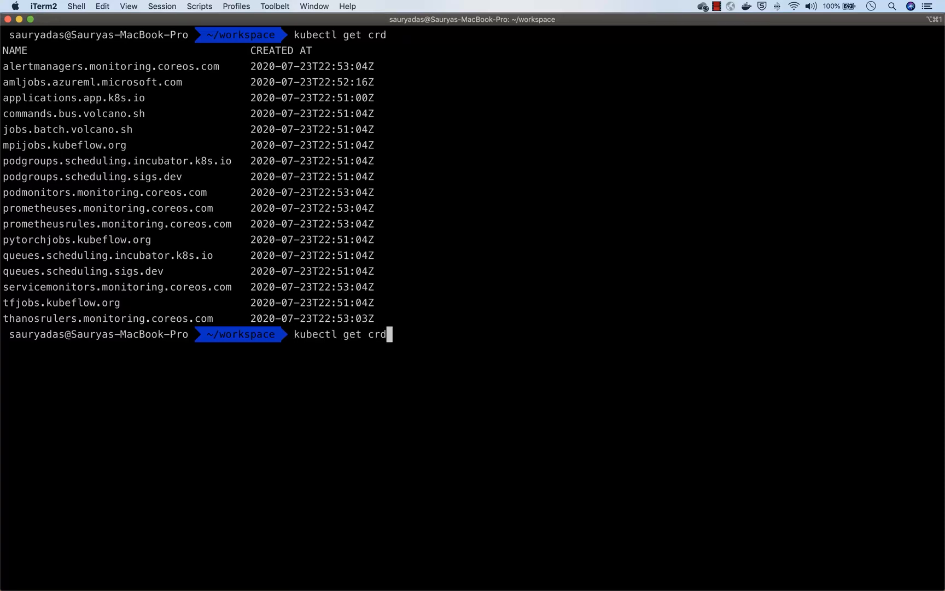
type("pods")
key("Return")
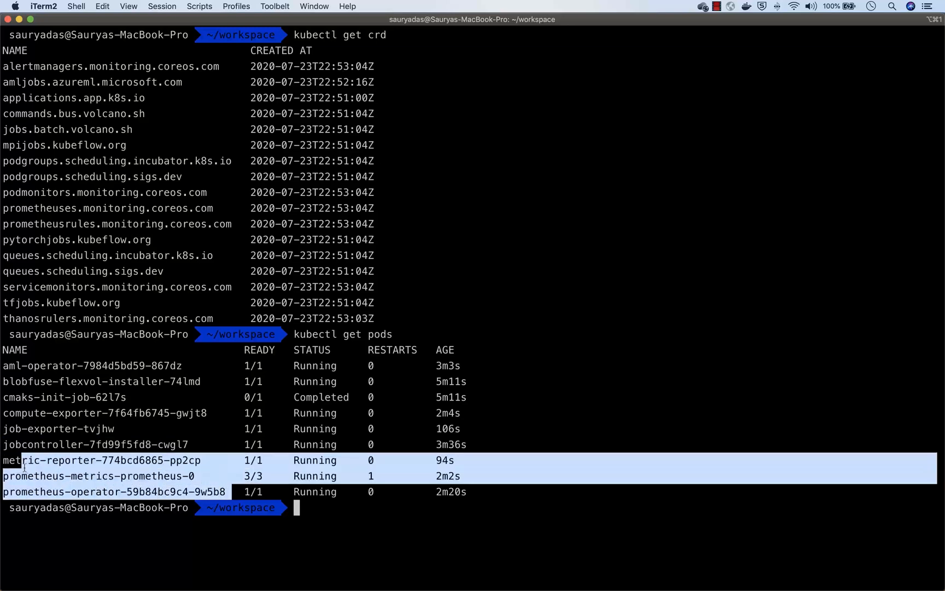
mouse_move(295, 520)
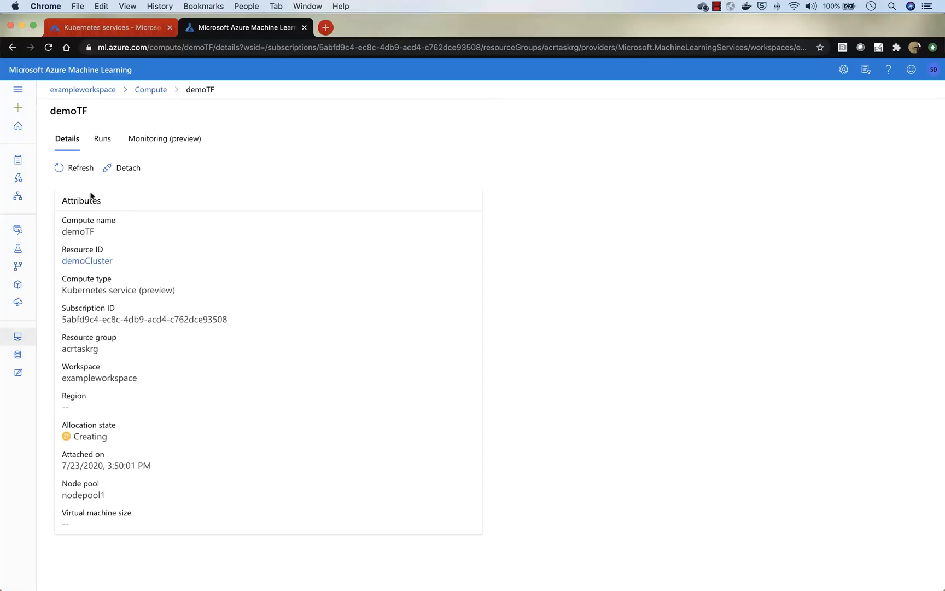
Refresh demoTF's details to see allocation state Succeeded in northeurope
left_click(79, 167)
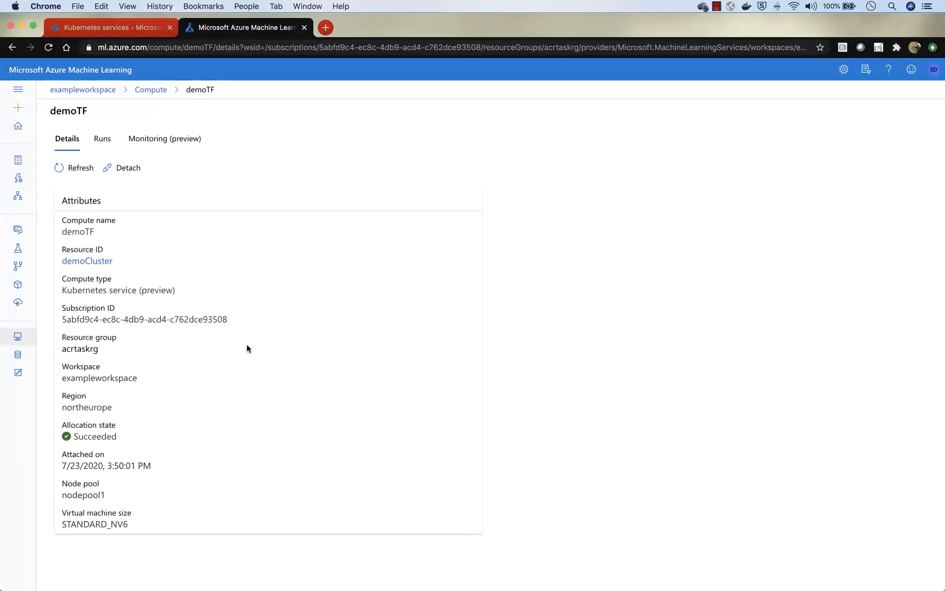
mouse_move(183, 187)
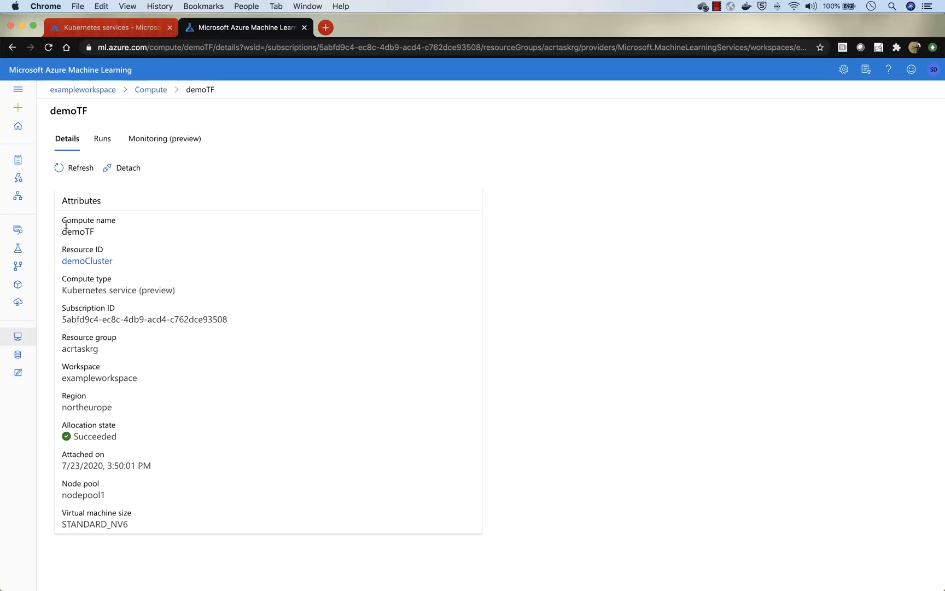
mouse_move(18, 163)
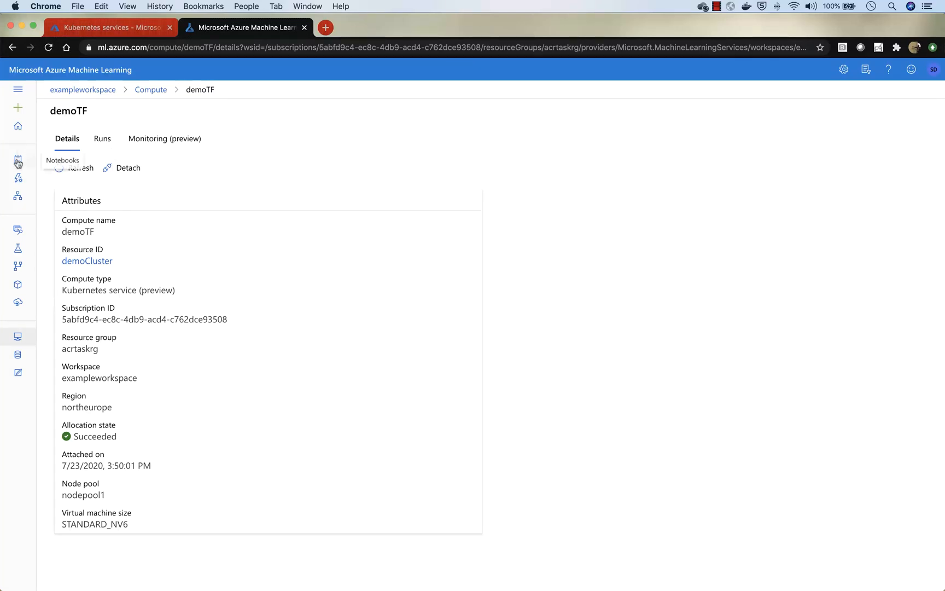
Open train-tensorflow-resume-training.ipynb, run setup cells, and set compute_name to 'demoTF'
left_click(18, 160)
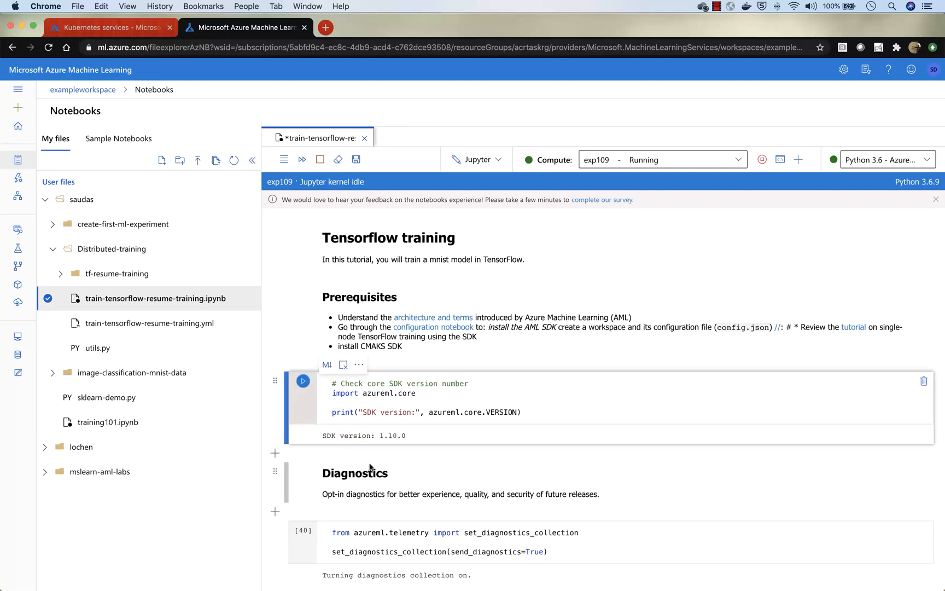
scroll("down", 3)
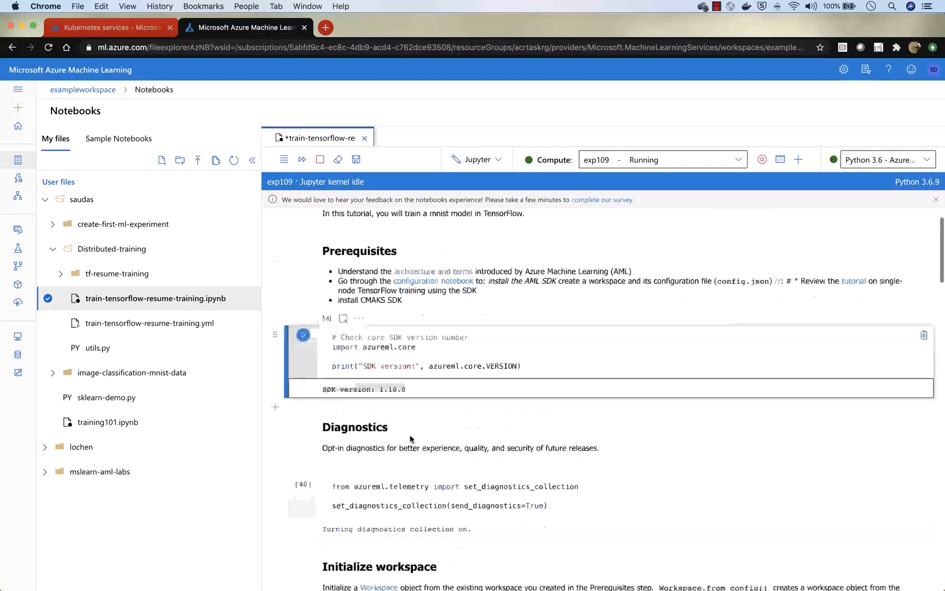
scroll("down", 3)
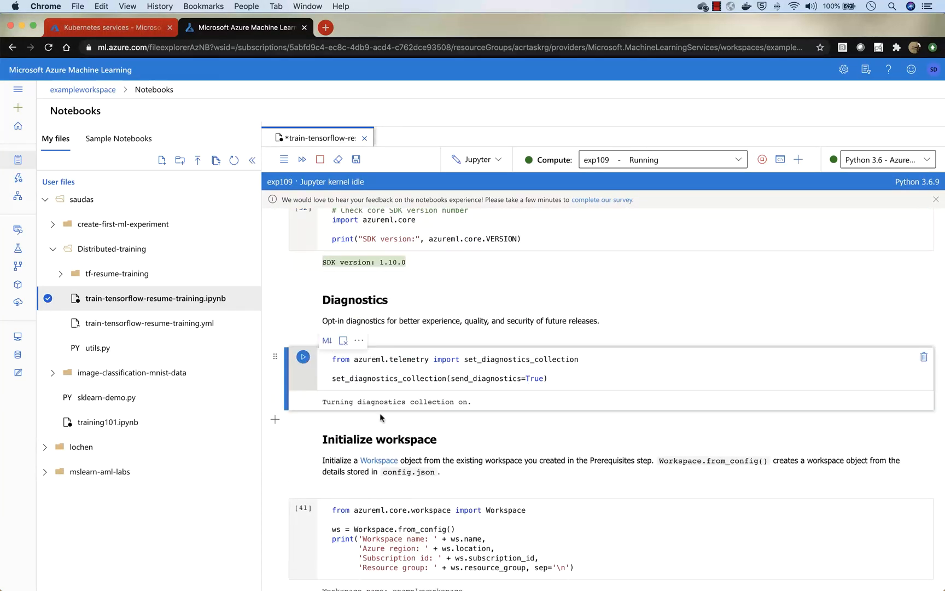
scroll("down", 3)
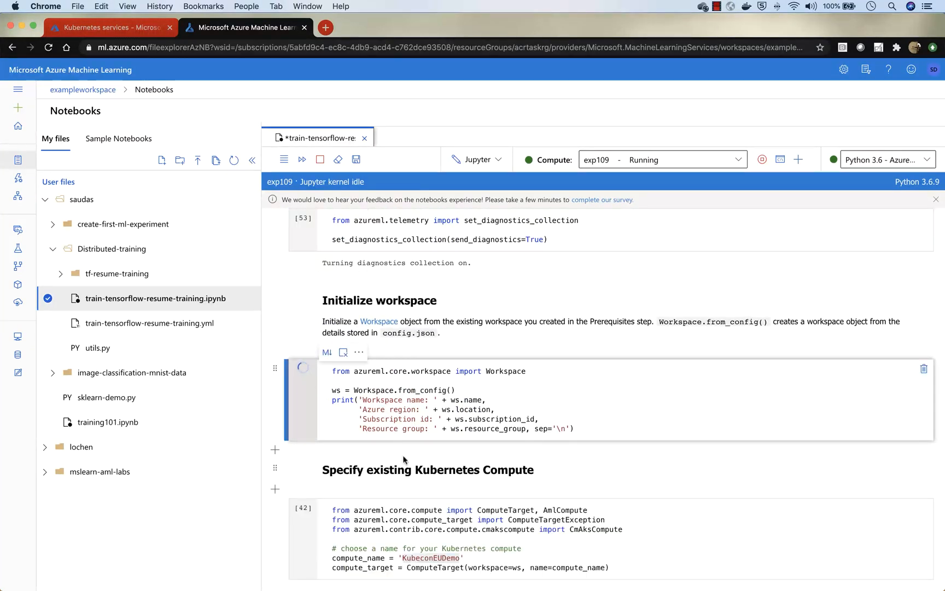
left_click(303, 342)
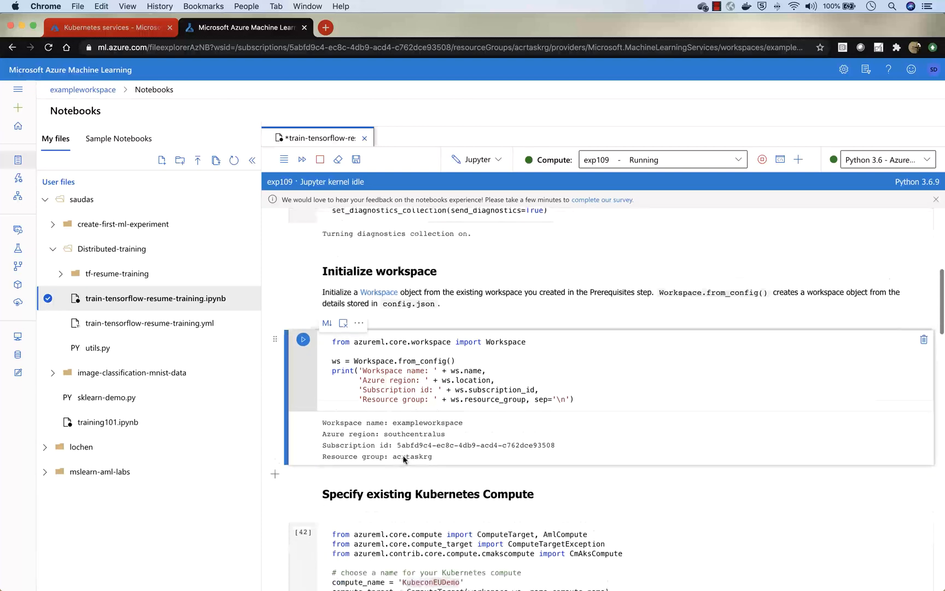
scroll("down", 3)
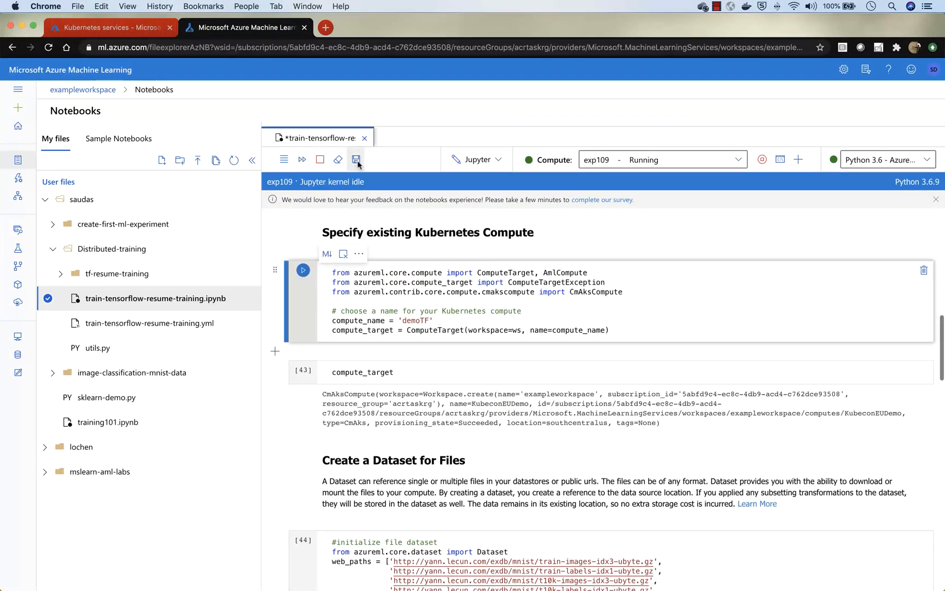
Save the notebook and rerun the compute and compute_target cells, showing CmAks demoTF
left_click(356, 159)
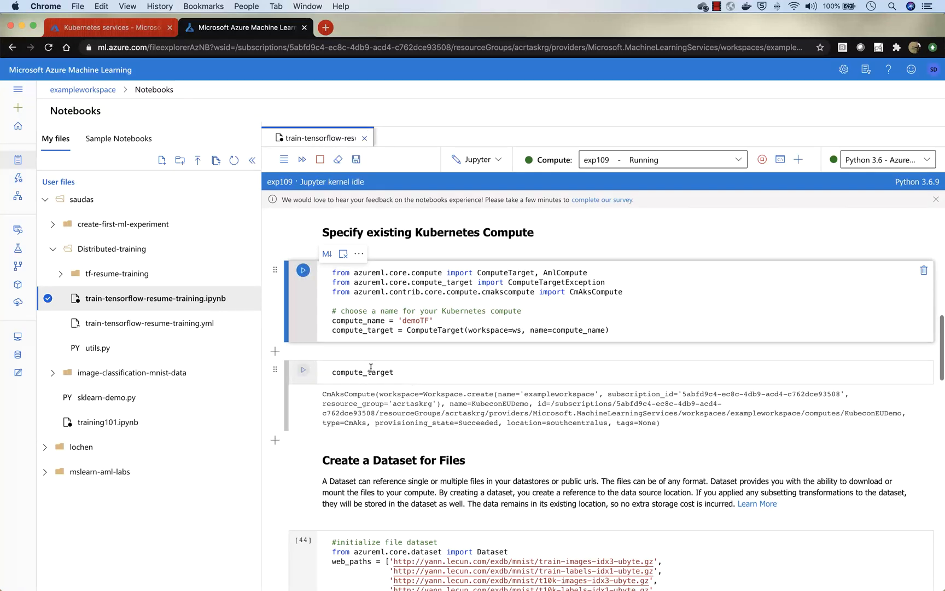
mouse_move(388, 391)
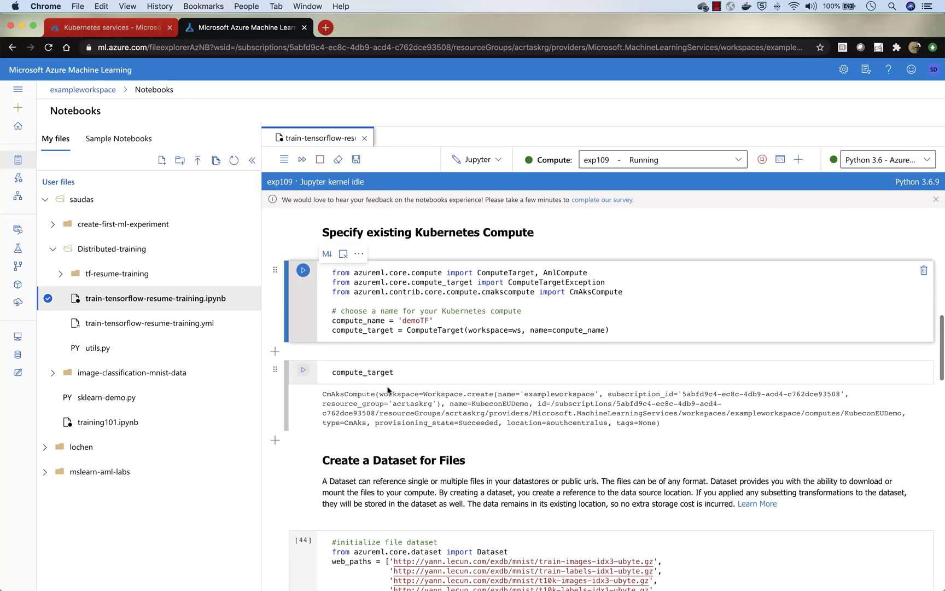
left_click(303, 270)
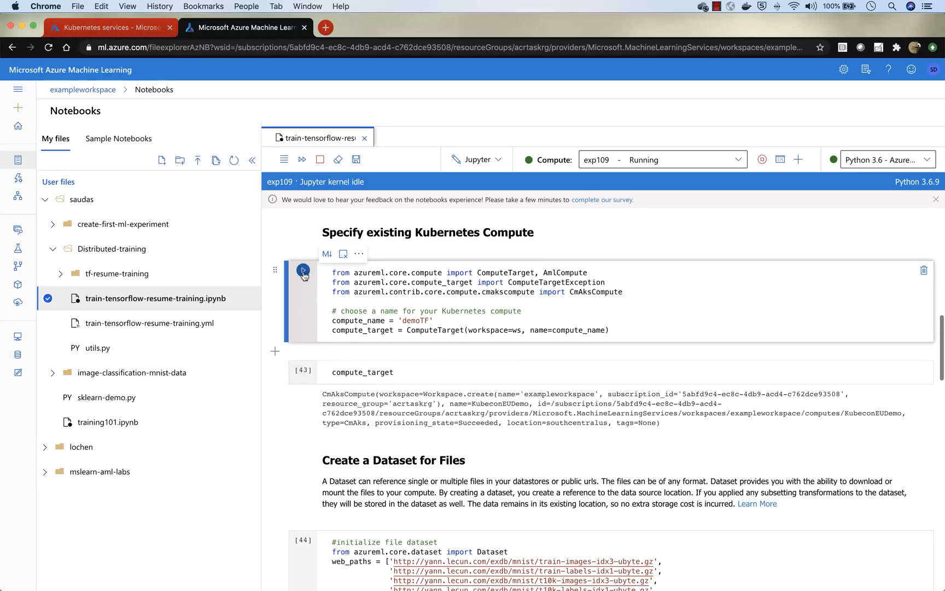
left_click(303, 270)
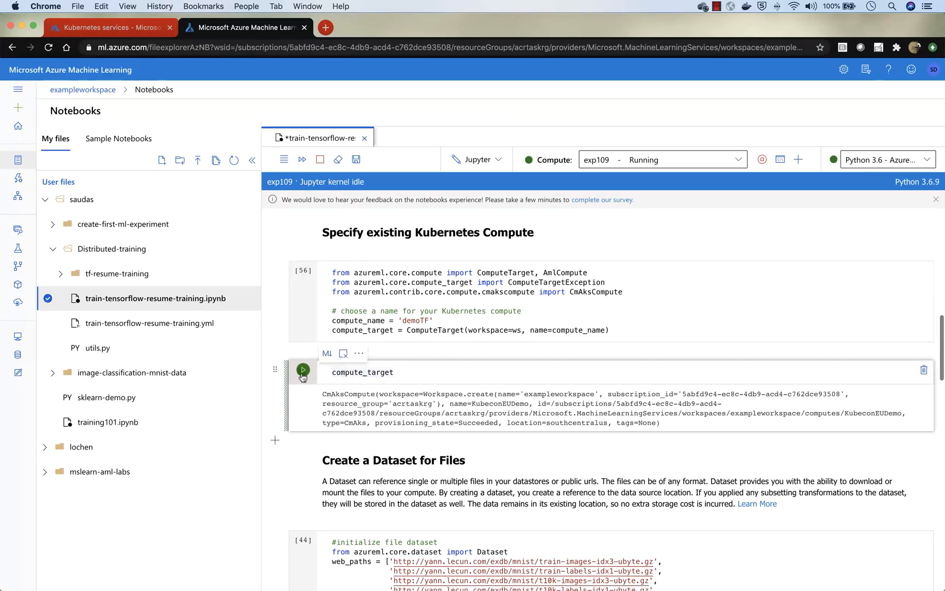
left_click(302, 369)
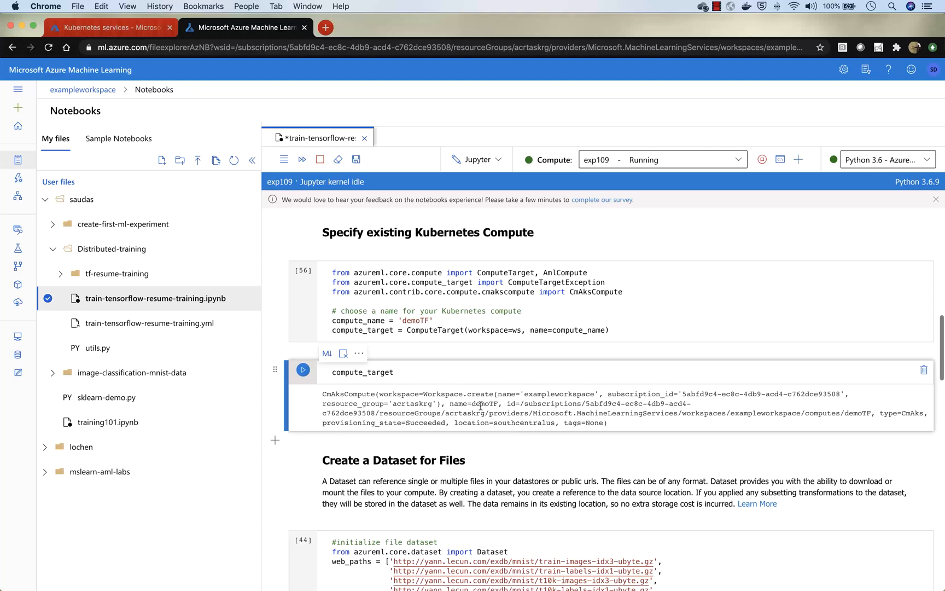
Run the MNIST dataset creation, registration and to_path cells, listing four files
scroll("down", 3)
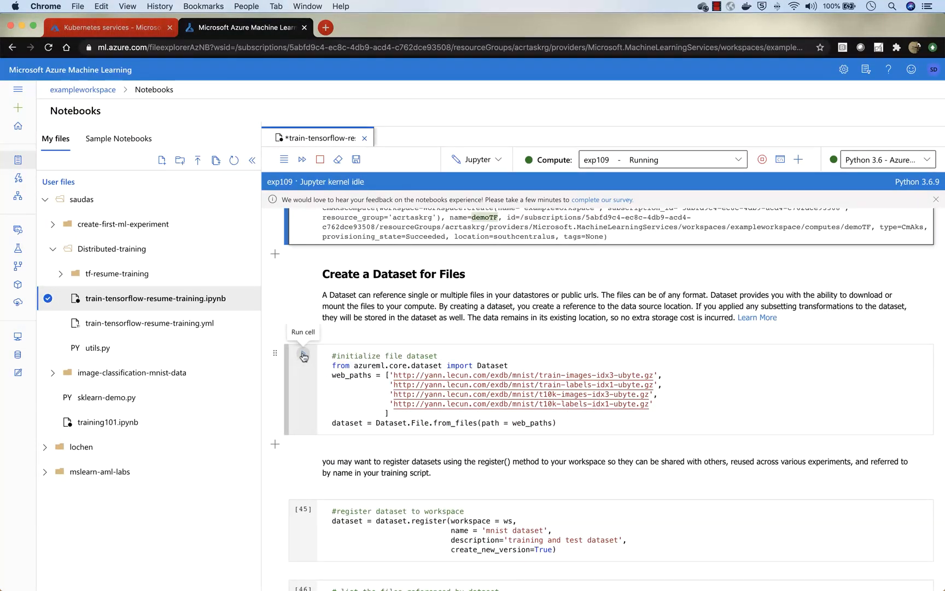
left_click(303, 355)
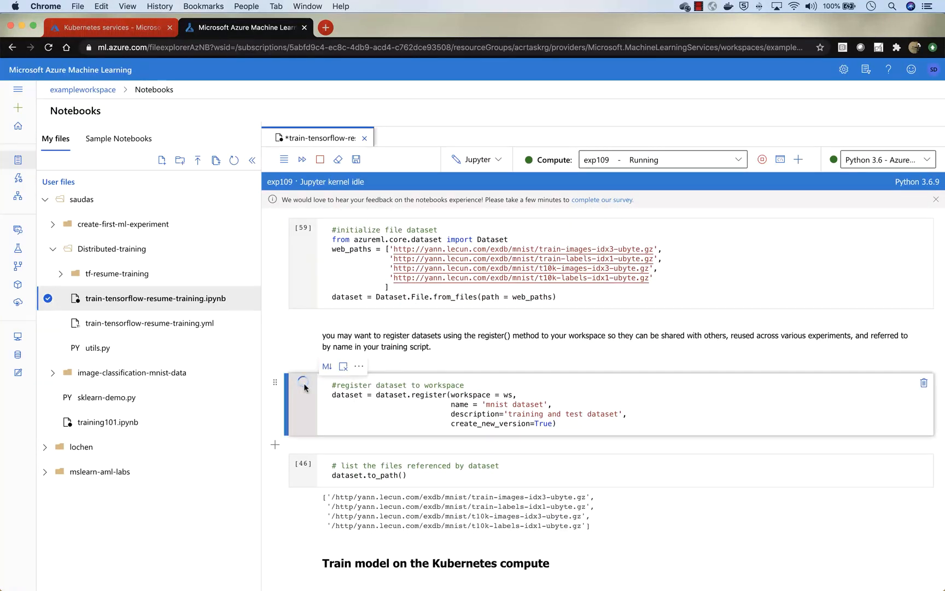
scroll("down", 3)
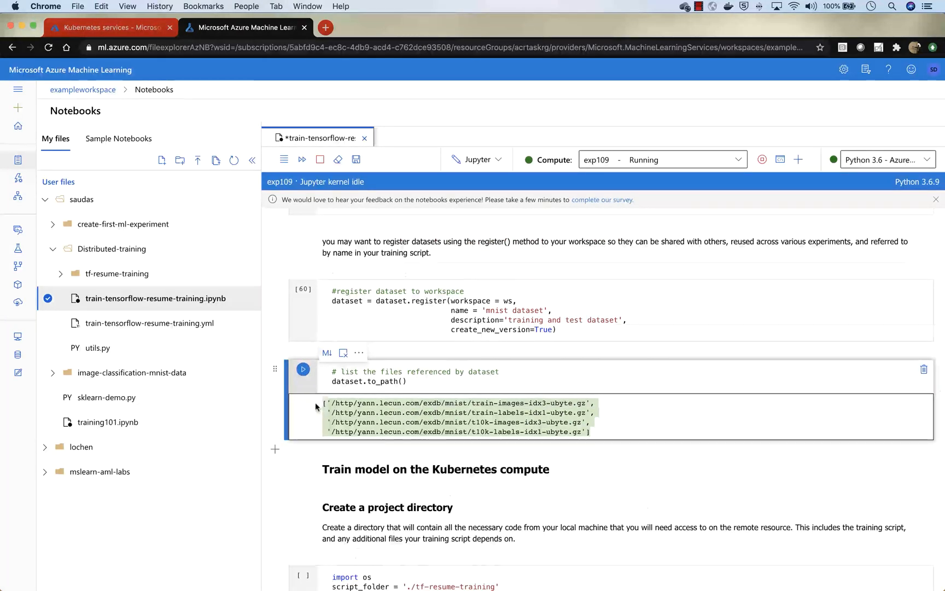
scroll("down", 3)
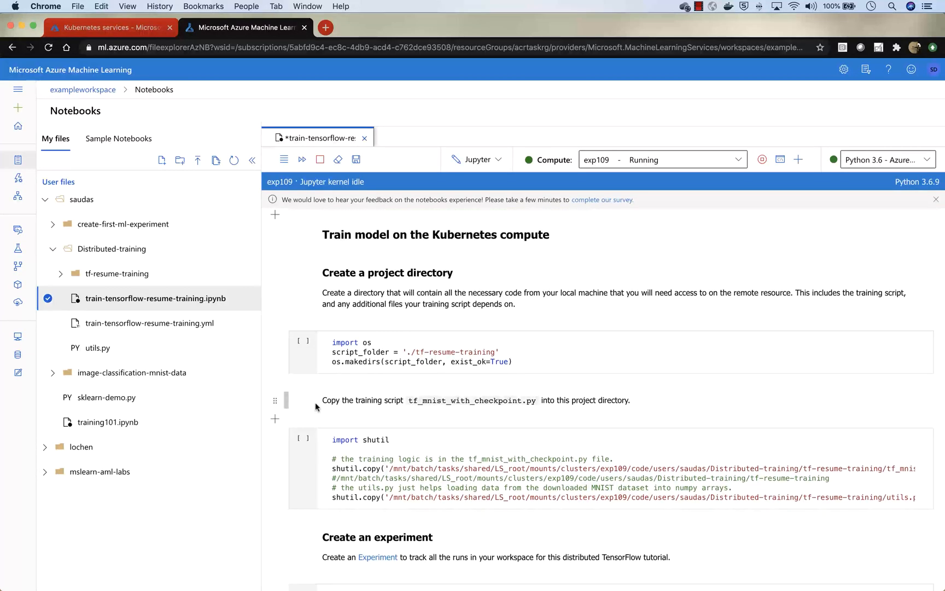
mouse_move(303, 339)
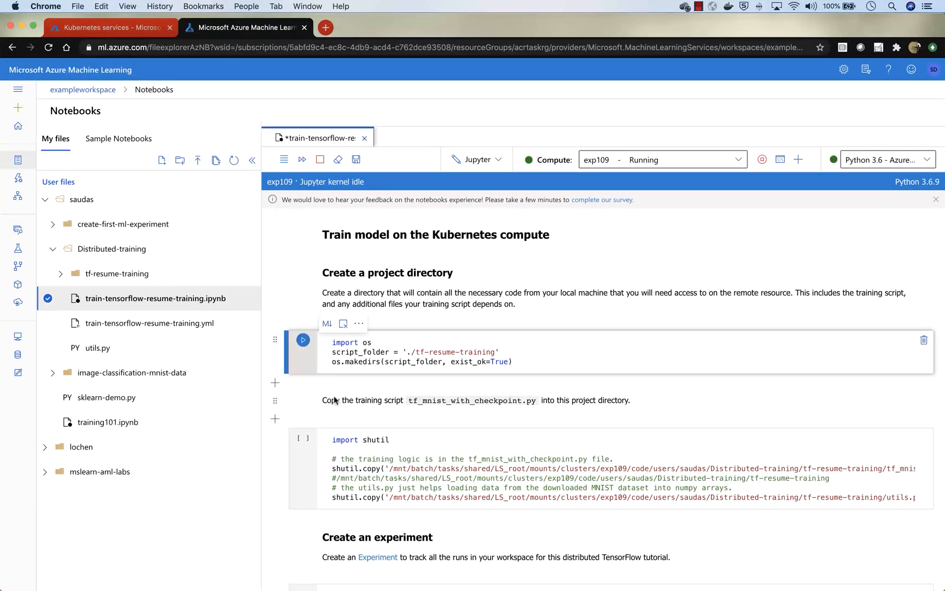
Run the makedirs and copy cells, then create the 'tf-training' experiment
scroll("down", 3)
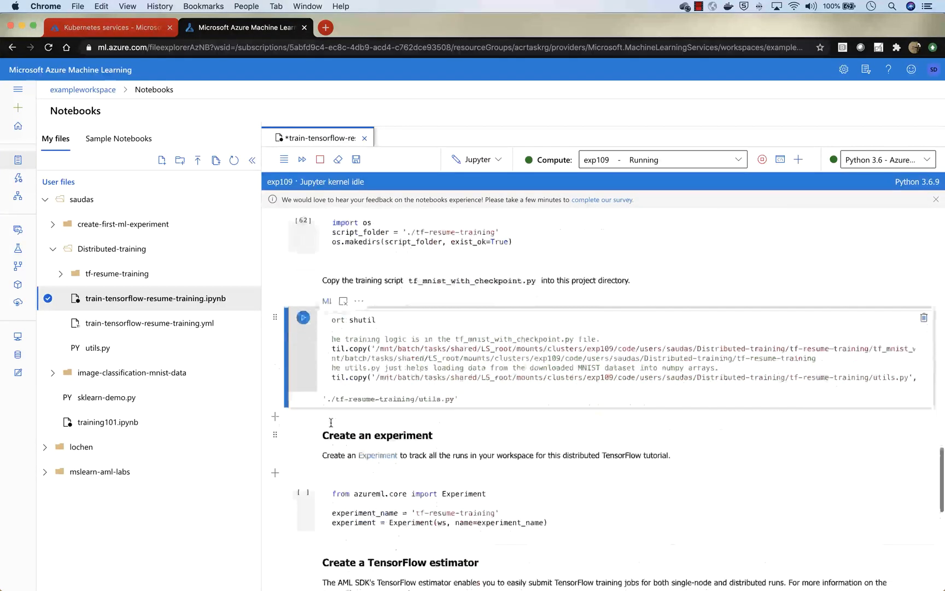
scroll("down", 3)
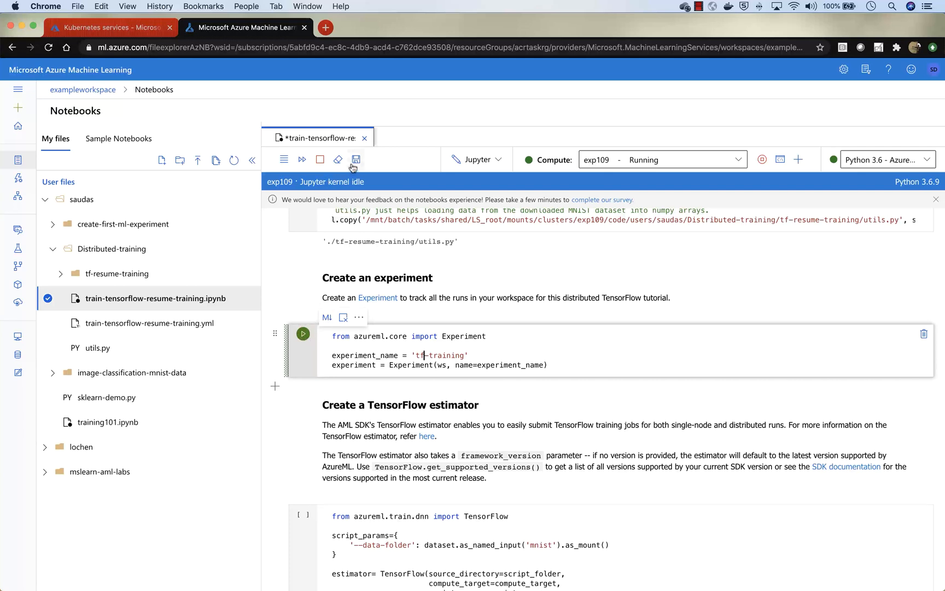
left_click(303, 333)
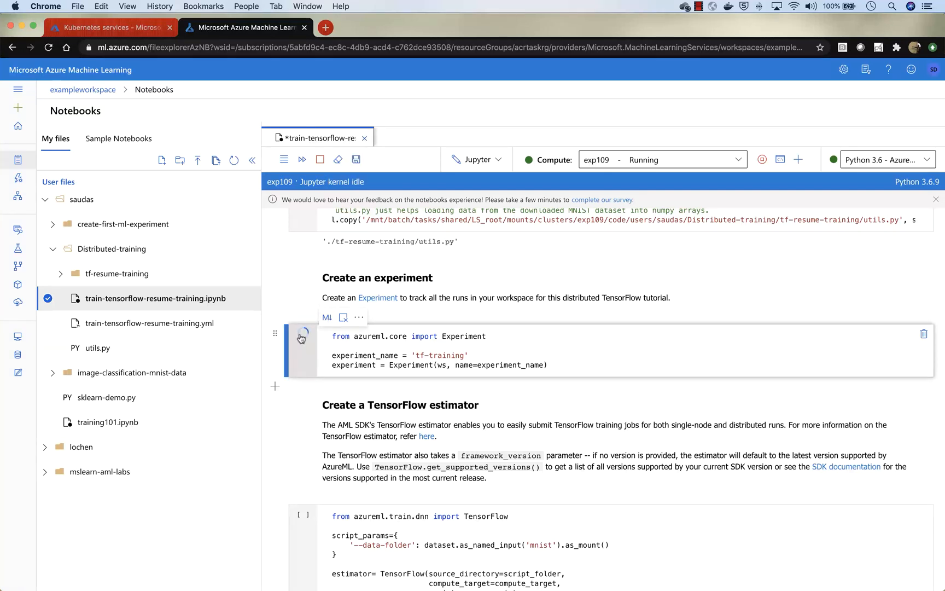
mouse_move(303, 334)
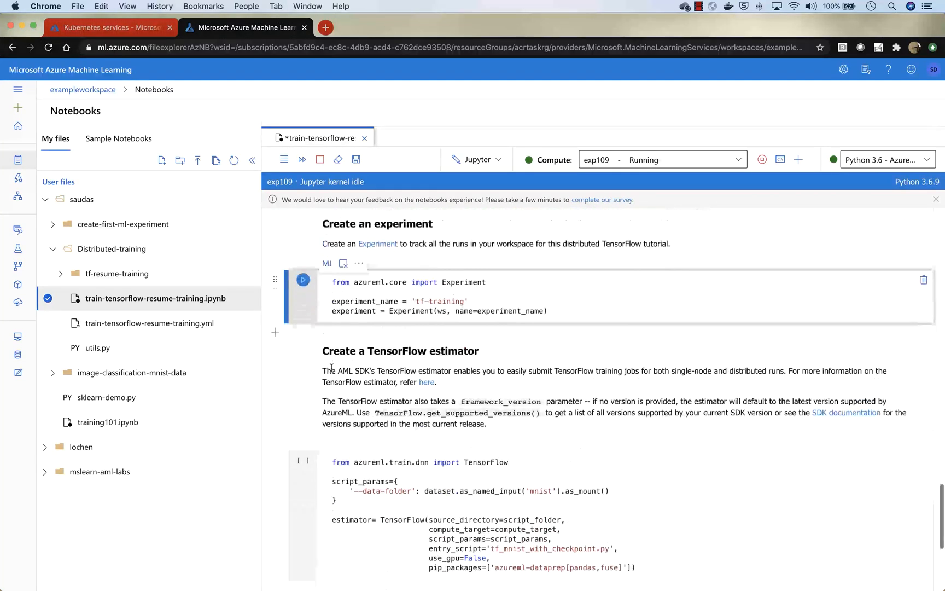
scroll("down", 3)
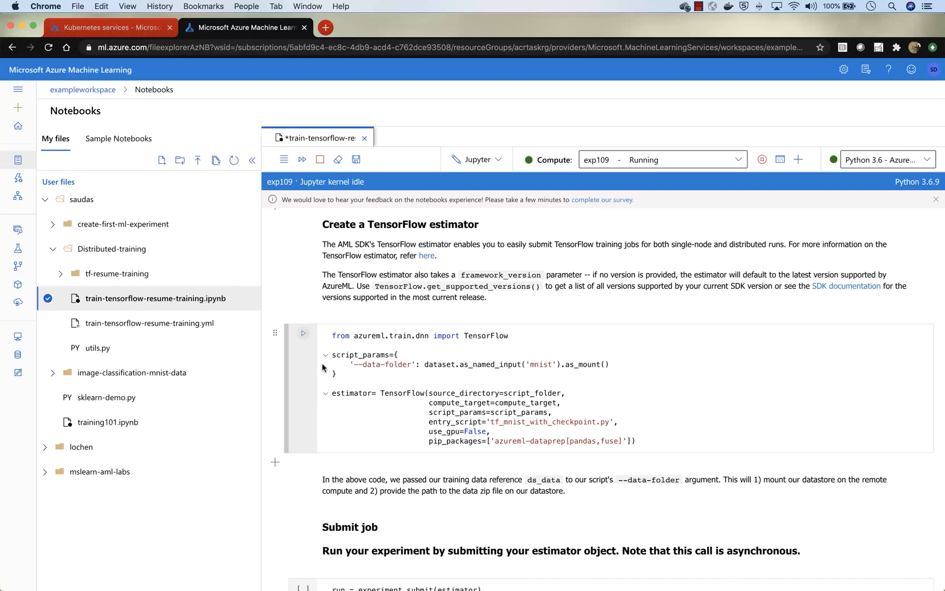
Change use_gpu from False to True in the estimator cell and run it
left_click(356, 159)
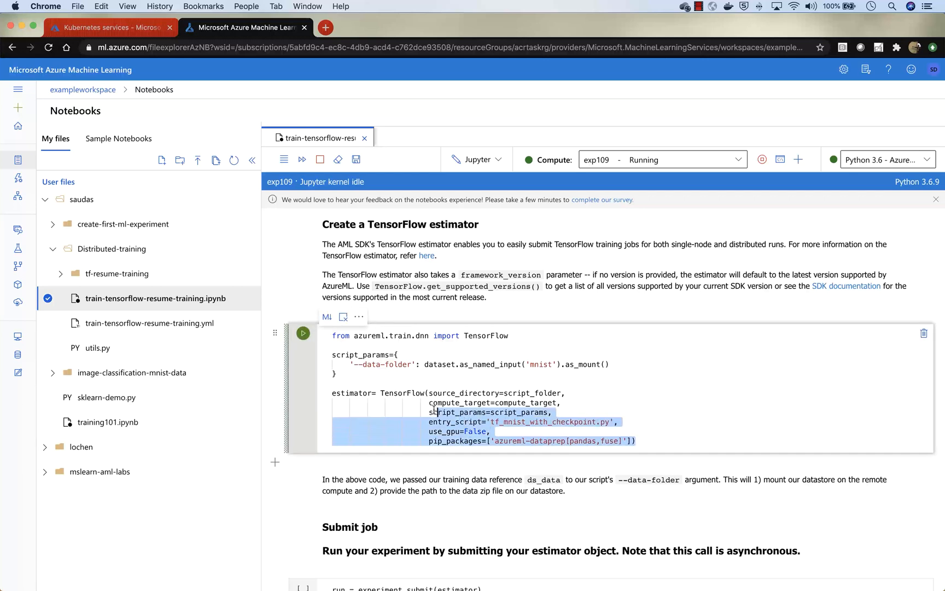
double_click(473, 431)
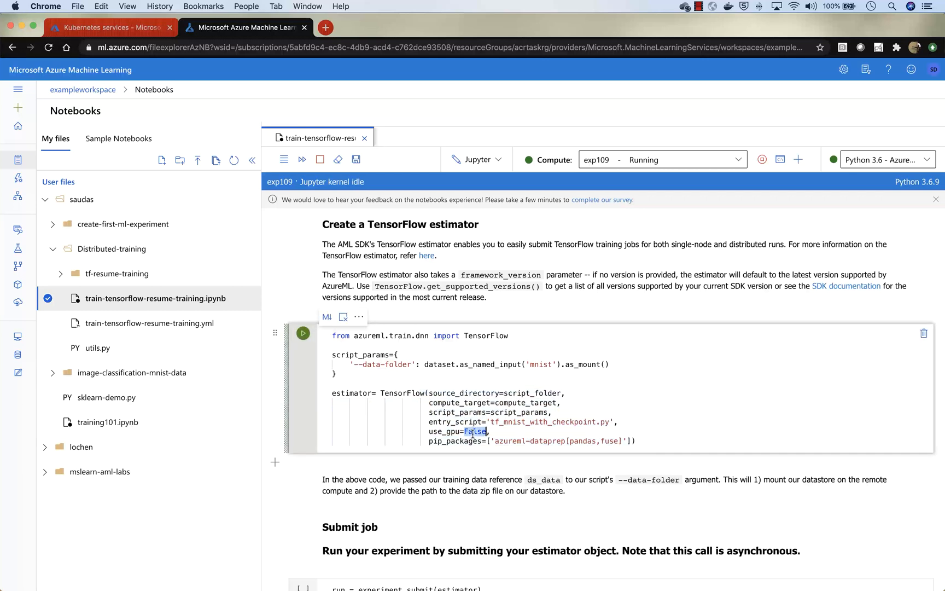
type("True")
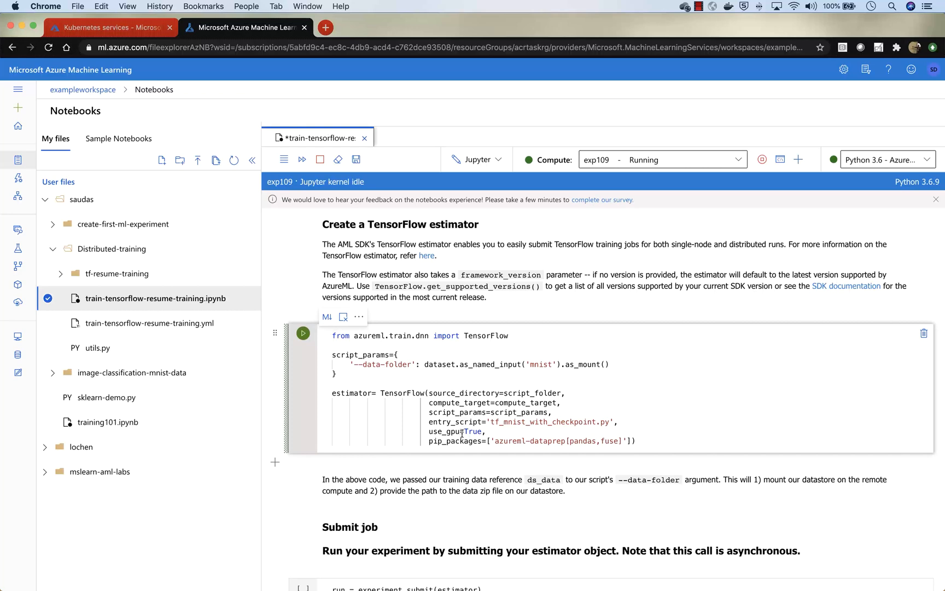
mouse_move(337, 159)
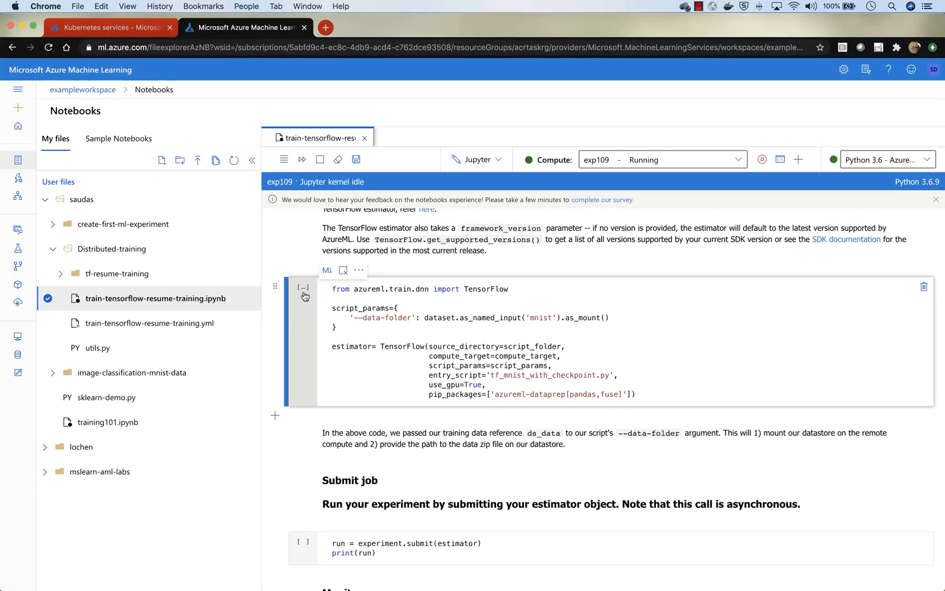
left_click(303, 286)
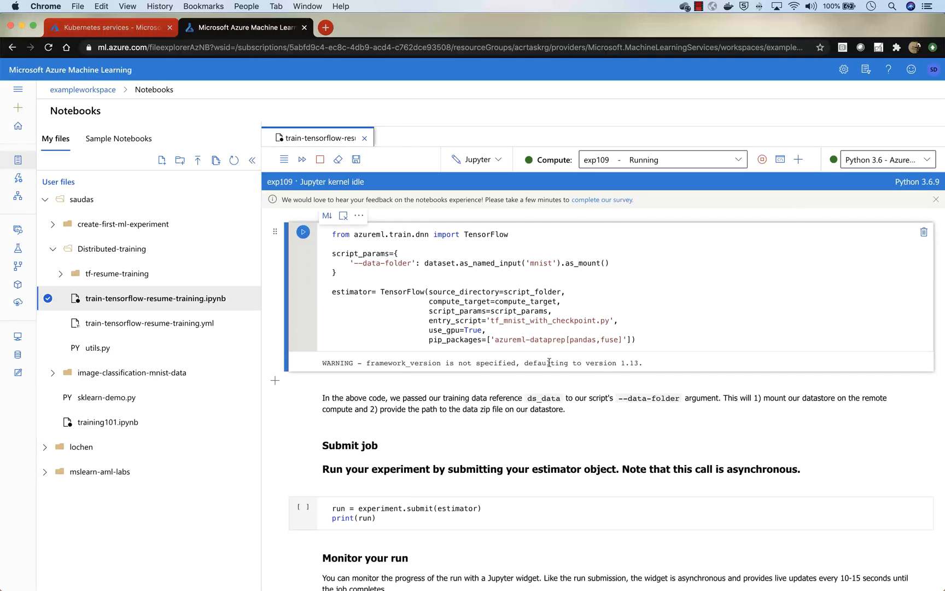
scroll("down", 3)
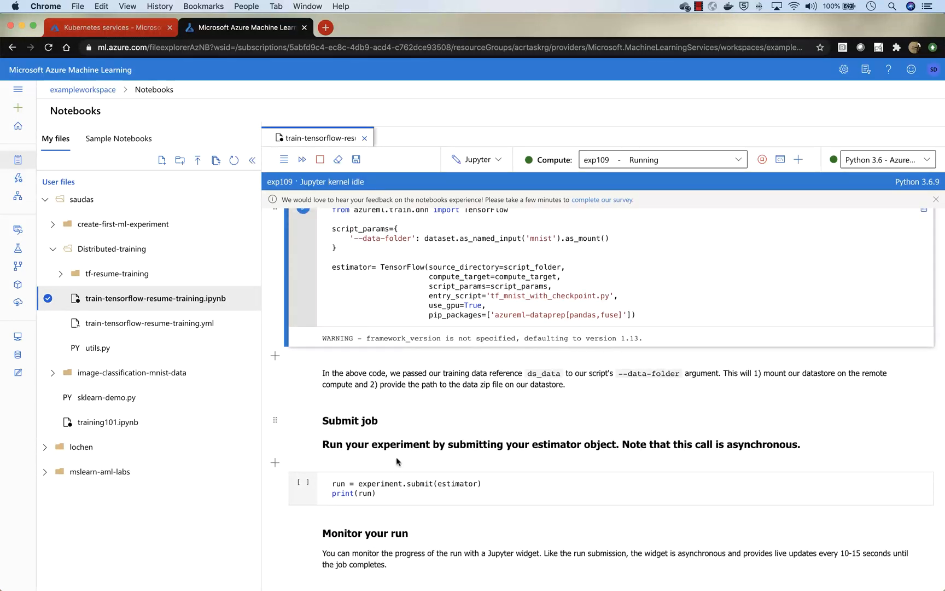
mouse_move(299, 485)
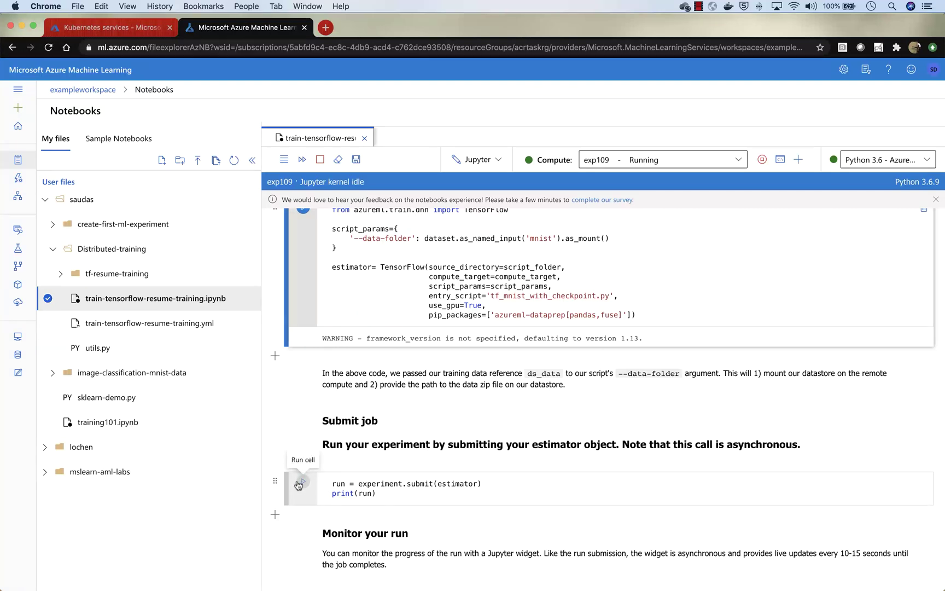
Submit the TensorFlow estimator via experiment.submit(estimator), starting the tf-training run
left_click(302, 483)
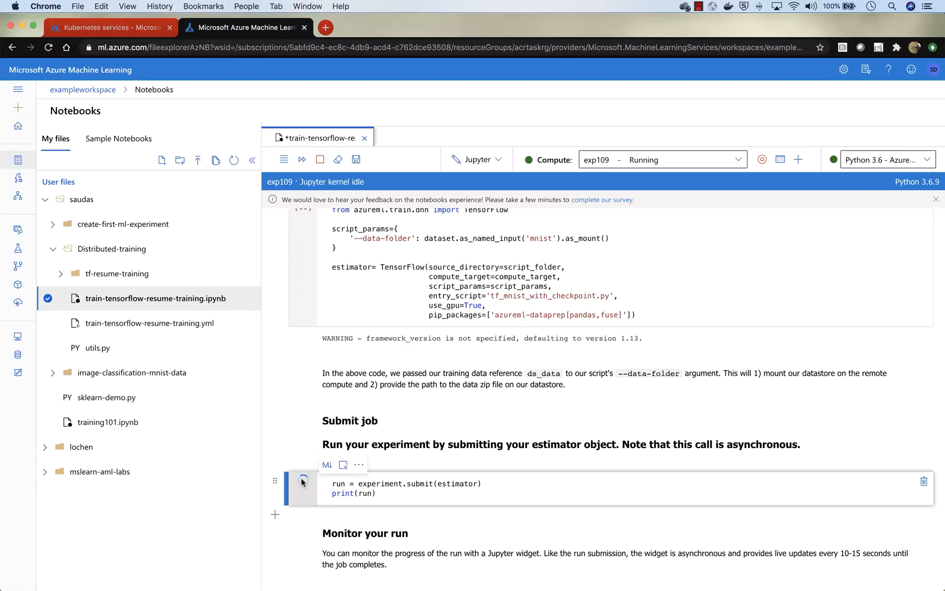
left_click(303, 480)
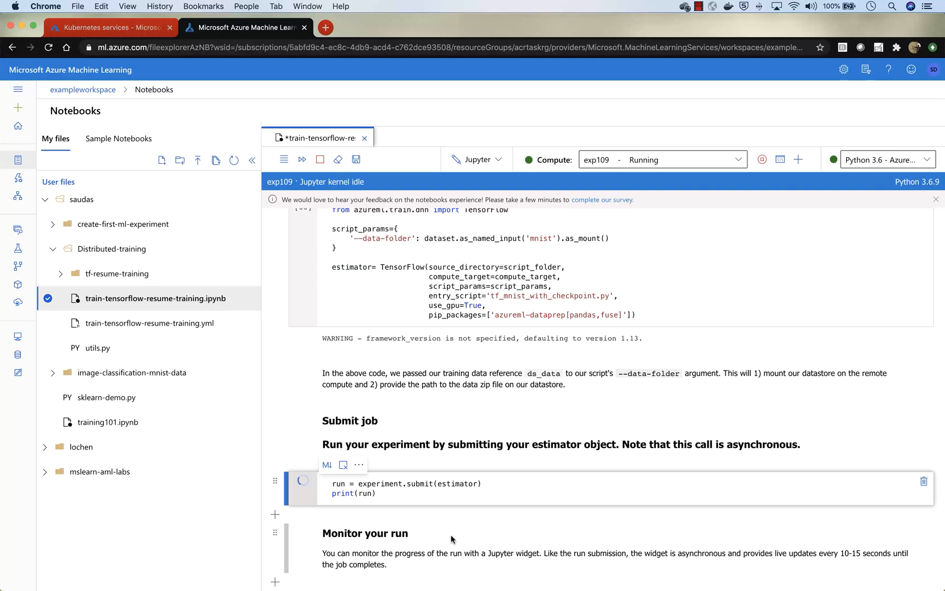
left_click(303, 481)
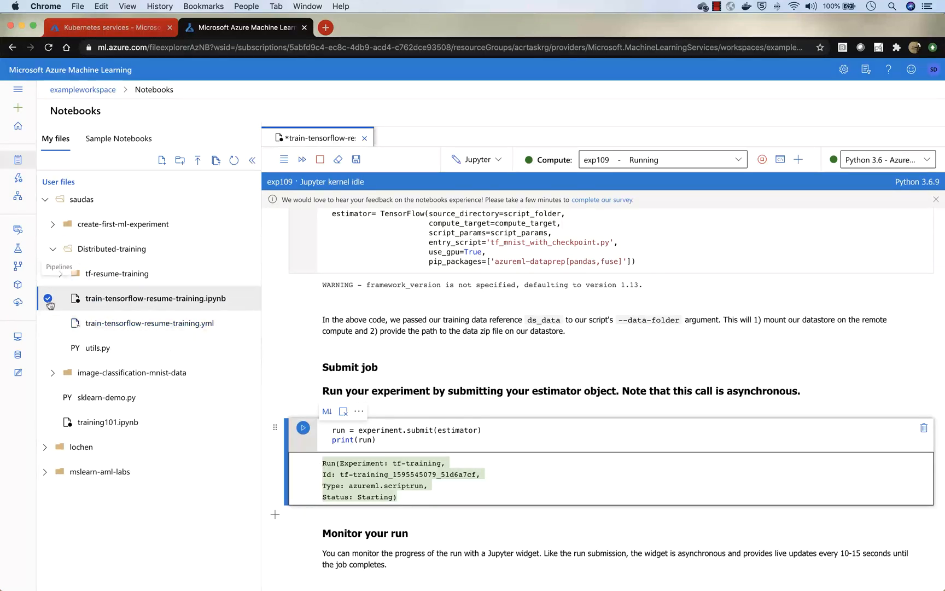
left_click(18, 250)
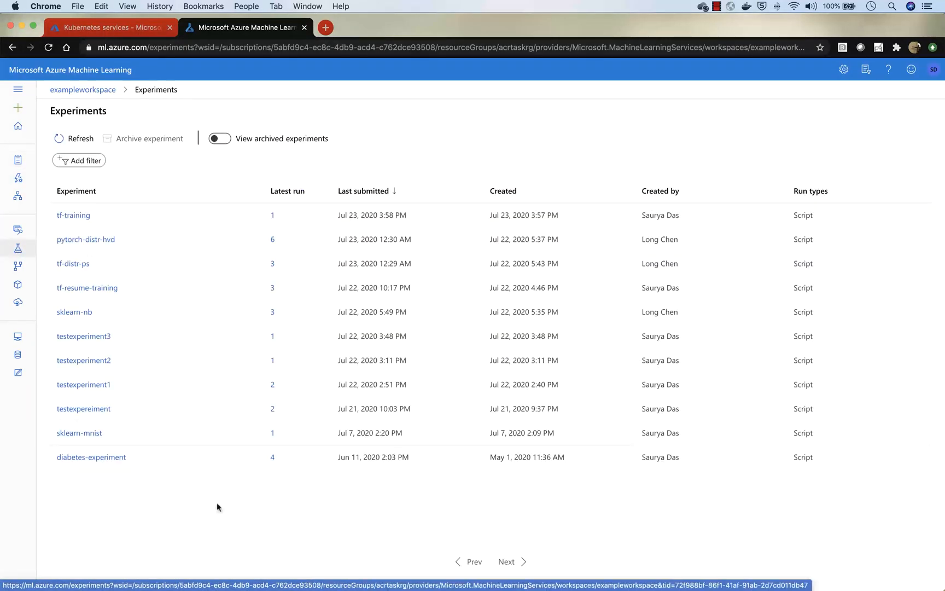
mouse_move(85, 239)
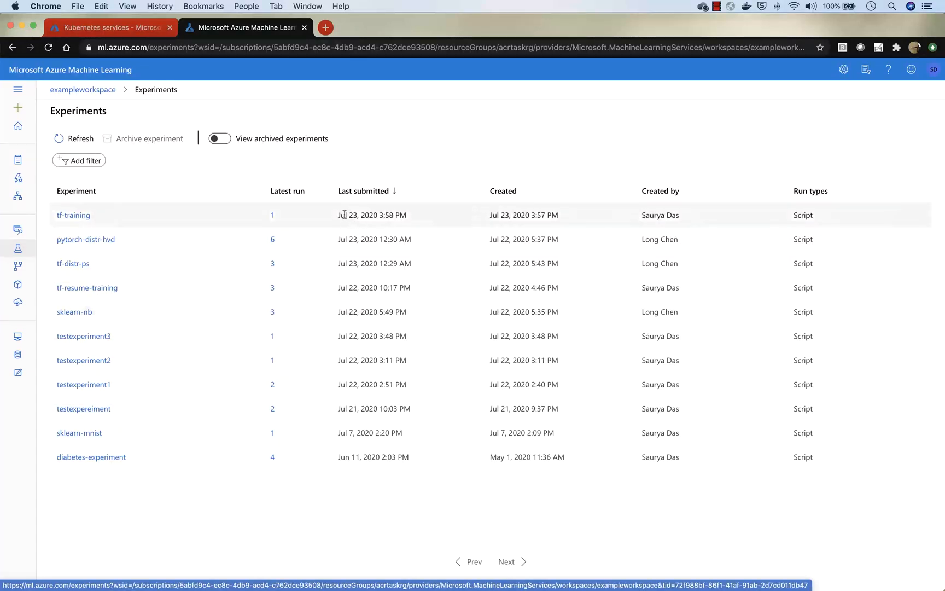
mouse_move(73, 215)
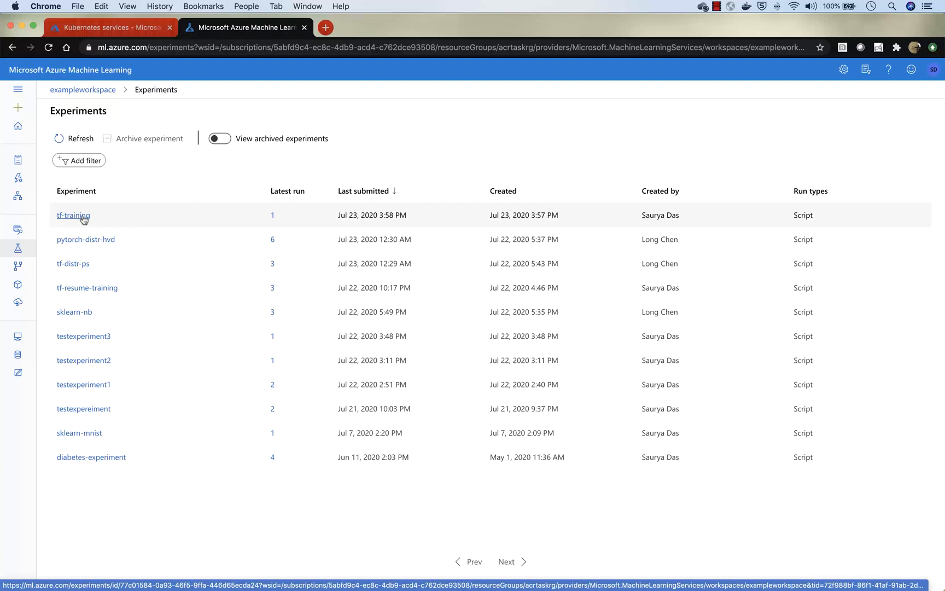
Open tf-training Run 1, refresh its metrics, and show its outputs and logs
left_click(72, 215)
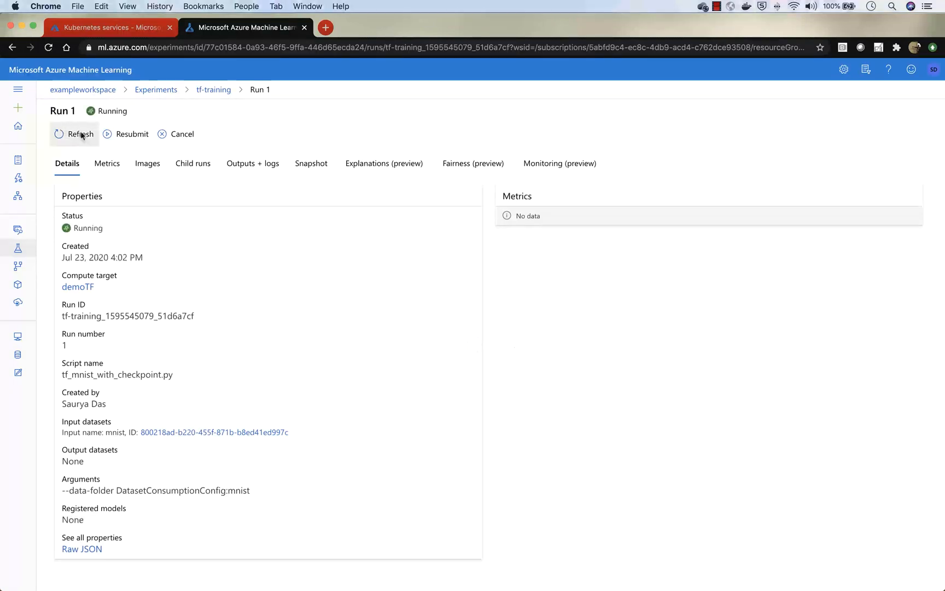
left_click(73, 134)
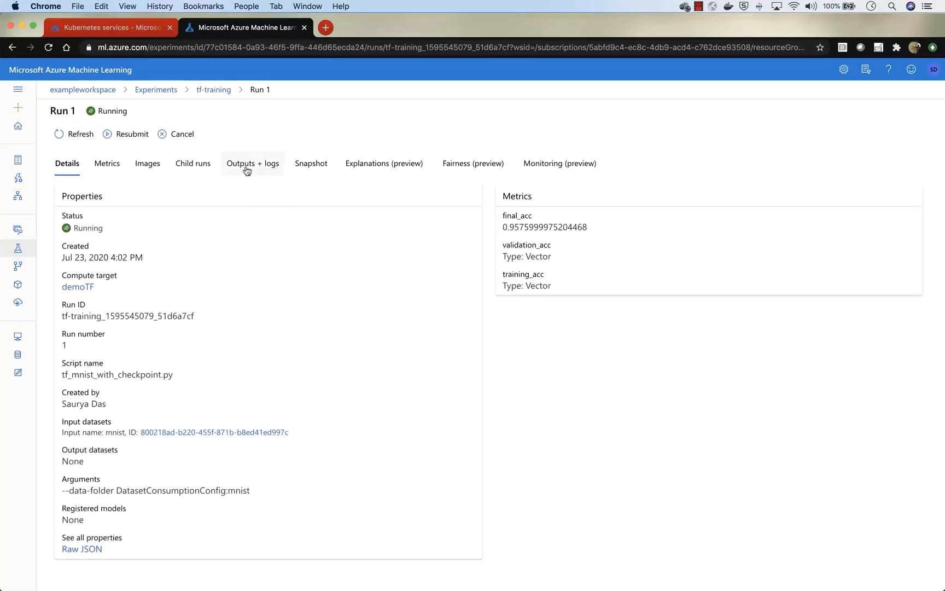
left_click(252, 164)
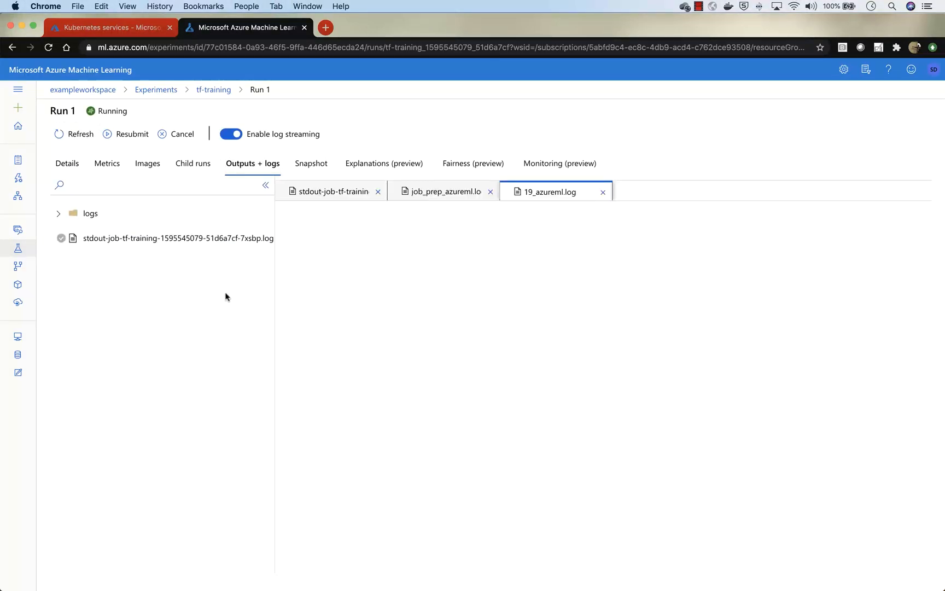
Read through the stdout training log, then check Run 1's completion status in Details
left_click(58, 216)
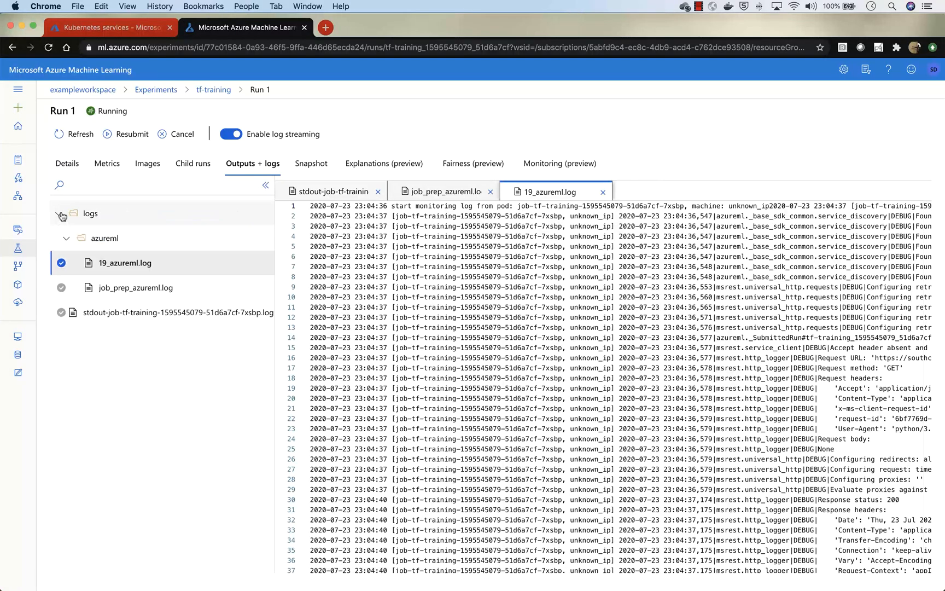
mouse_move(125, 268)
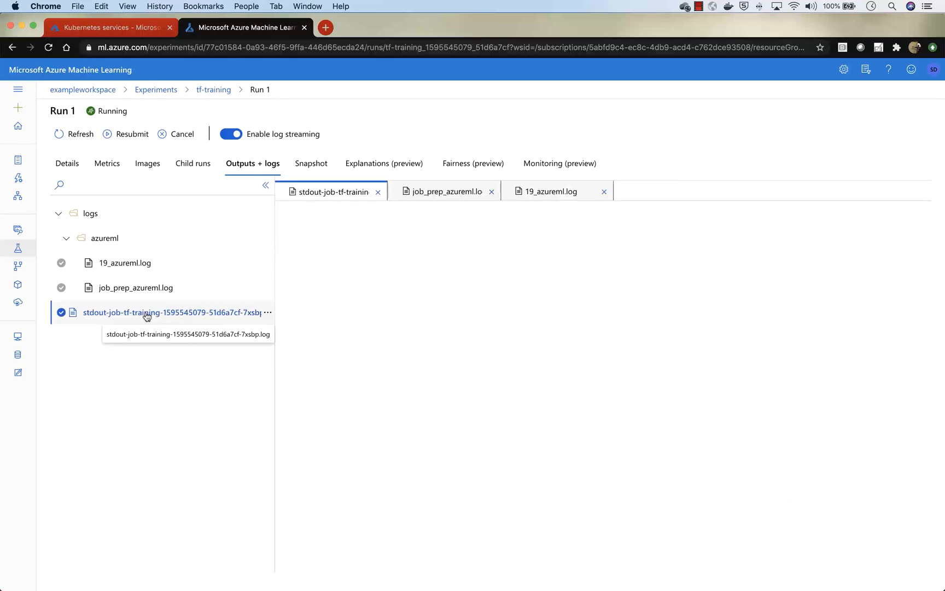
left_click(171, 312)
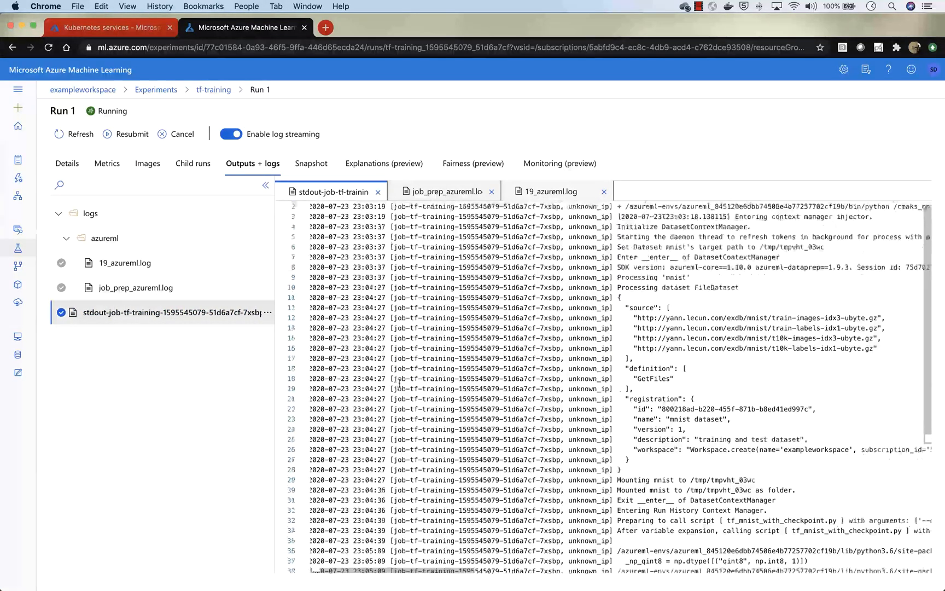
scroll("down", 3)
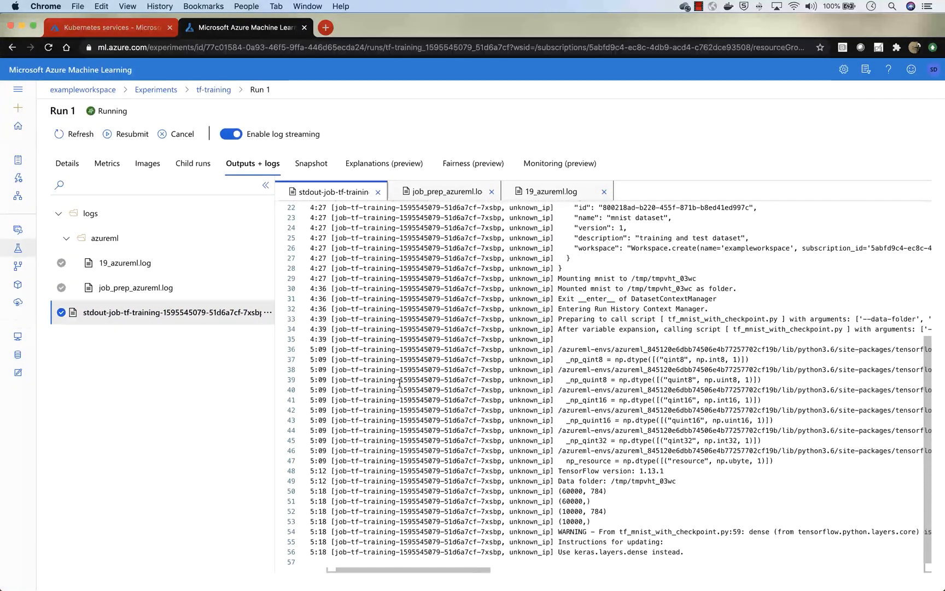
scroll("down", 3)
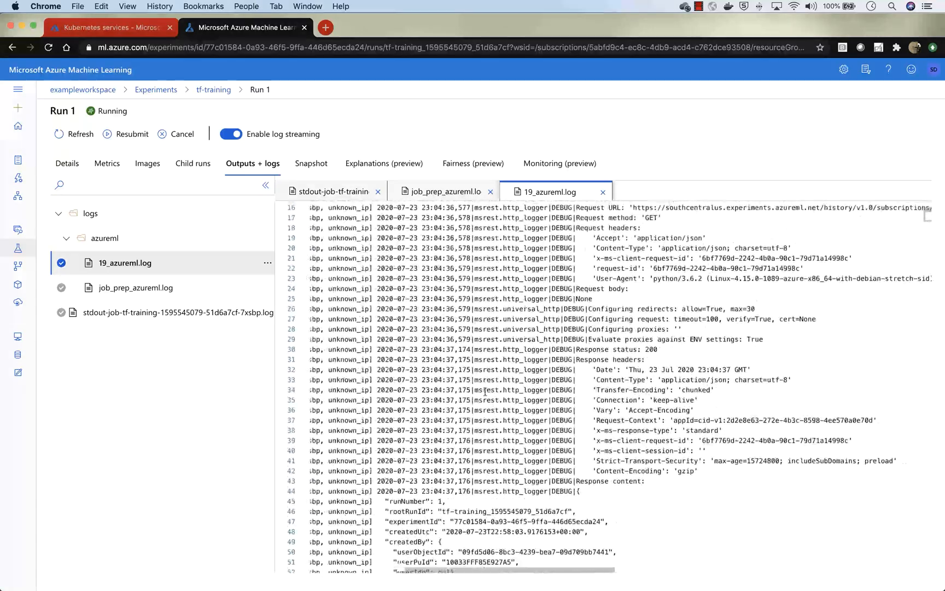
scroll("down", 3)
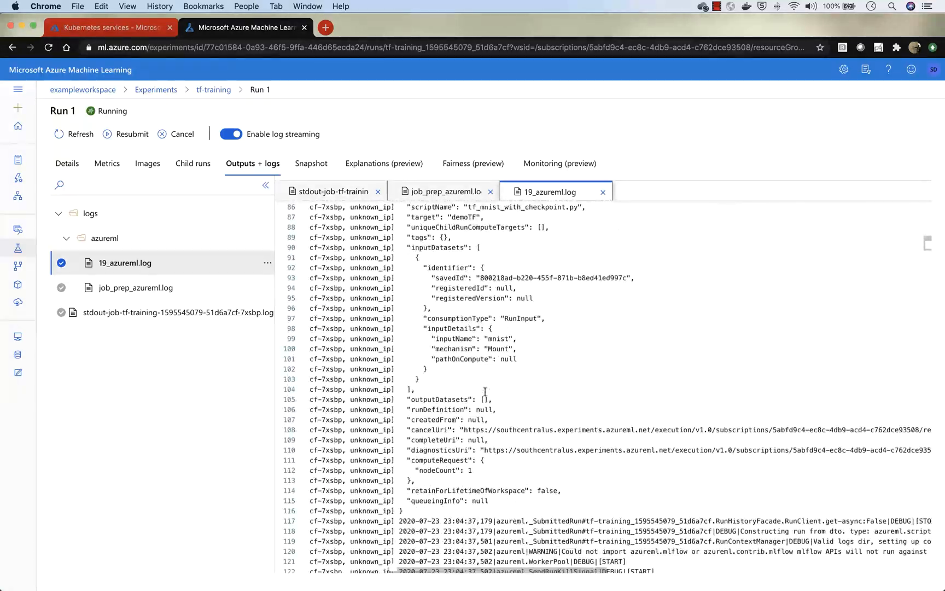
scroll("down", 3)
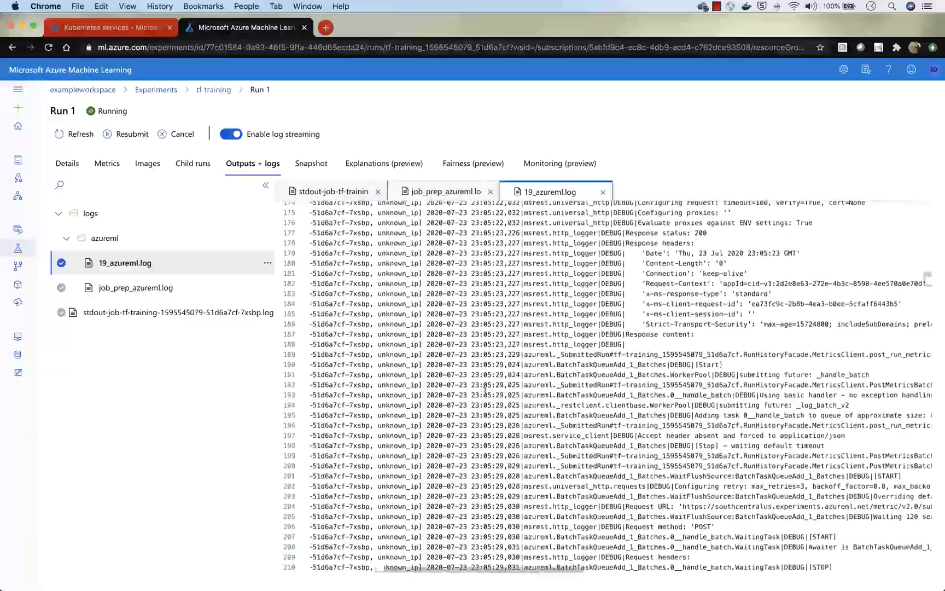
scroll("down", 3)
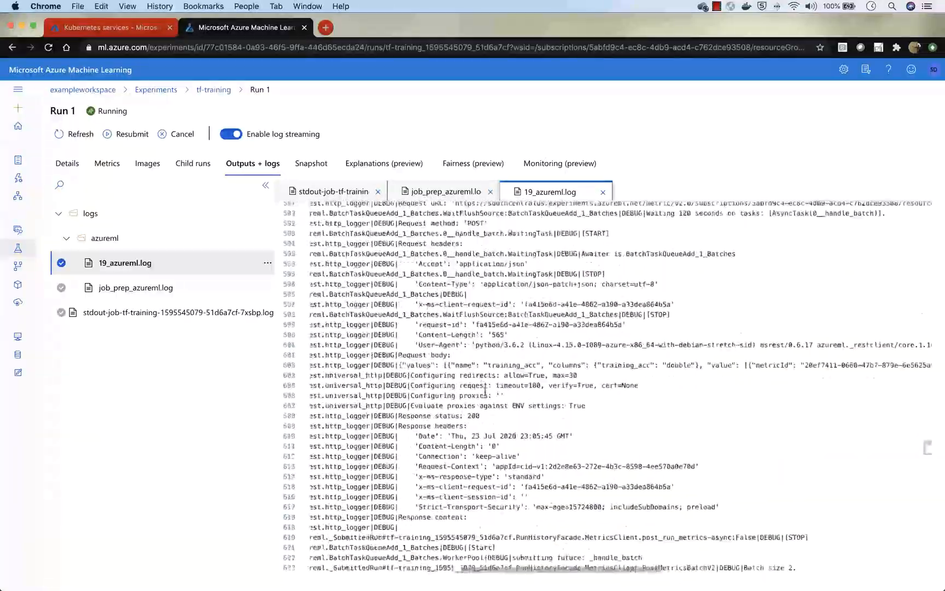
scroll("down", 3)
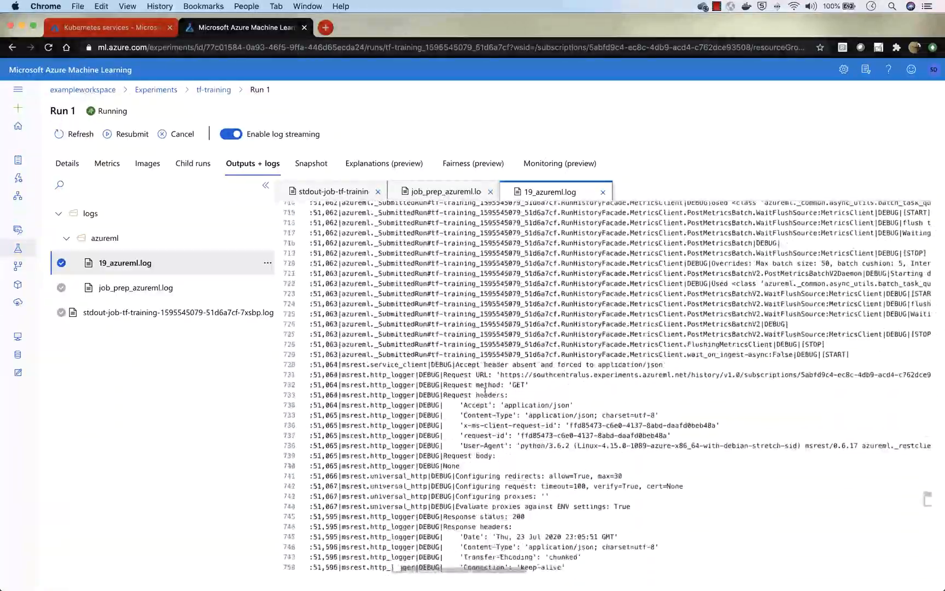
scroll("down", 3)
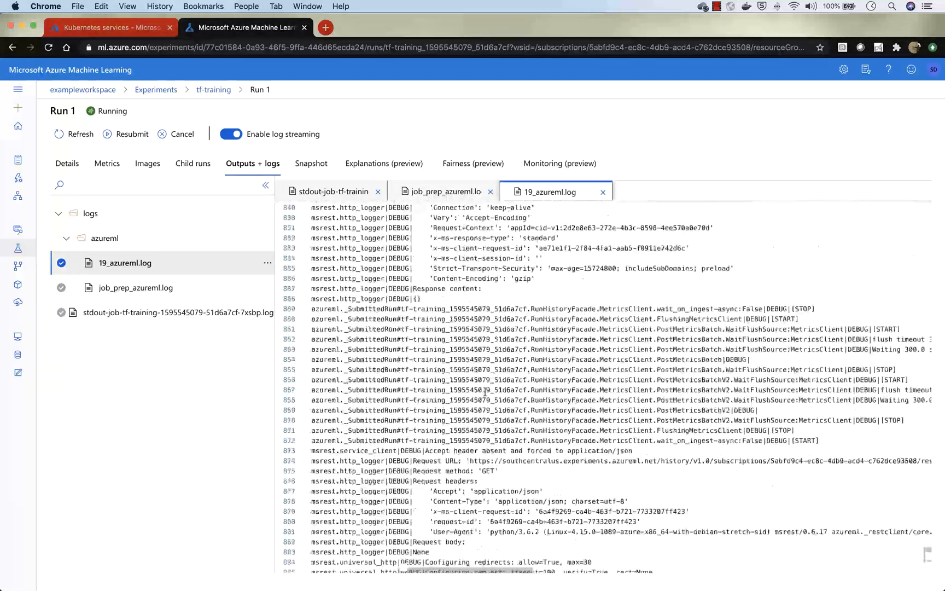
scroll("down", 3)
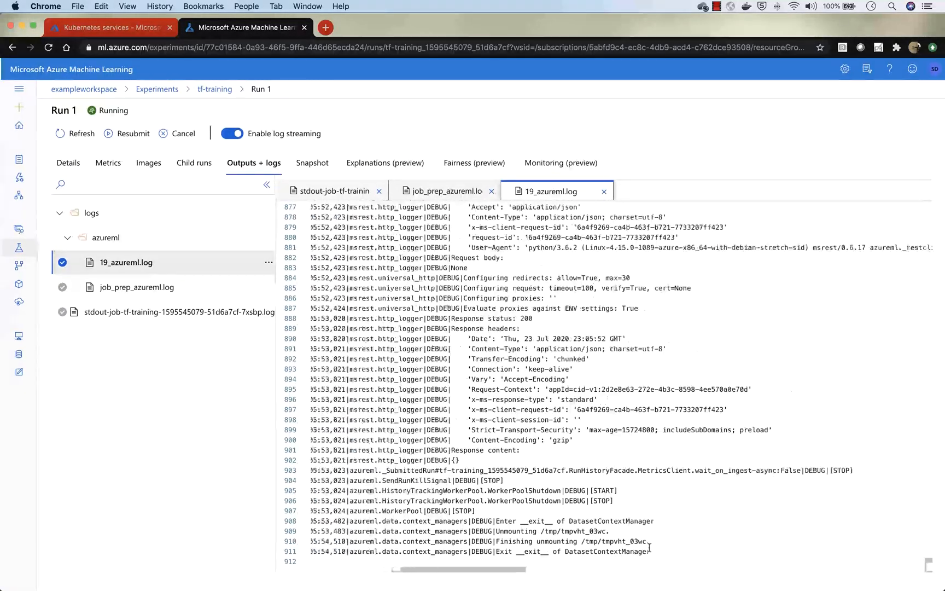
left_click(66, 163)
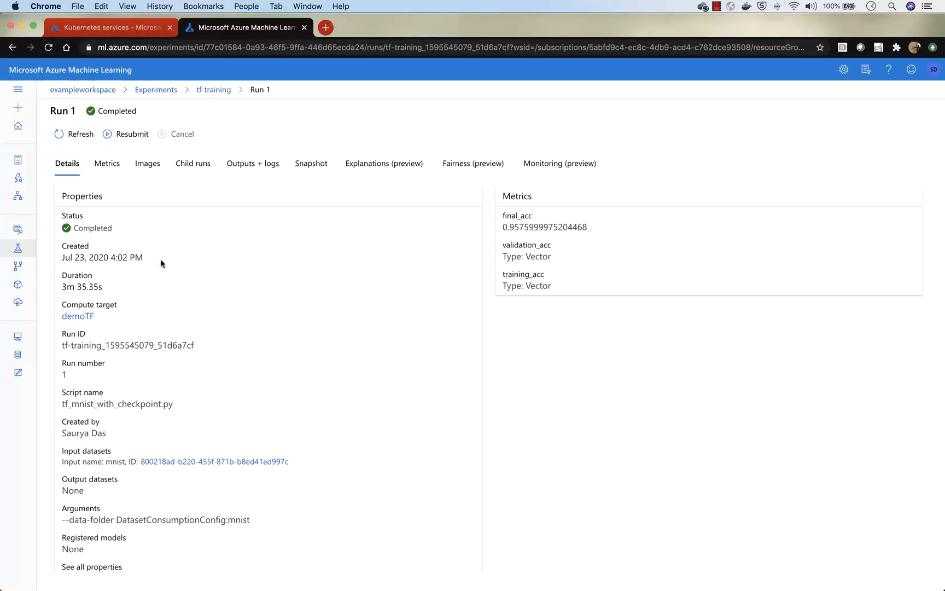
mouse_move(199, 310)
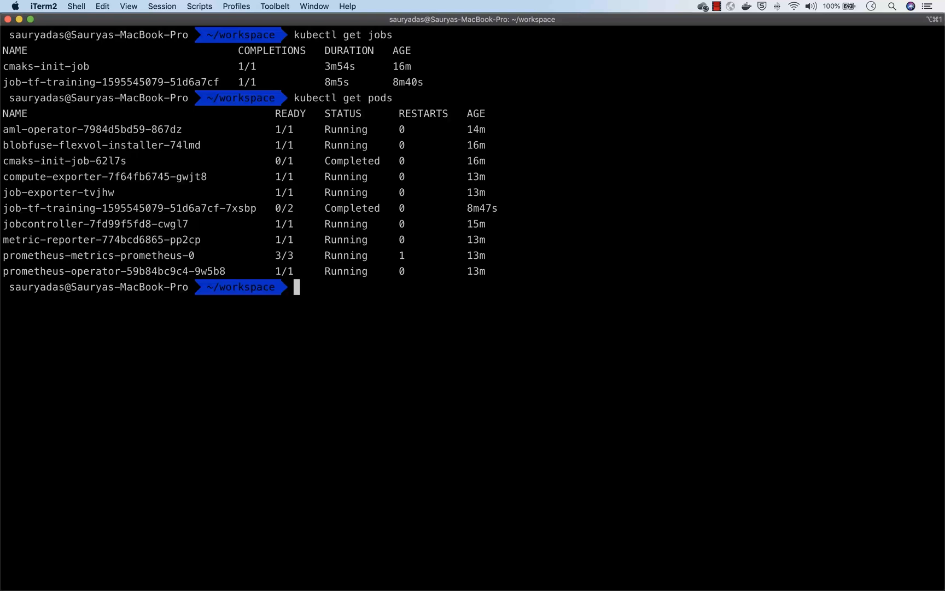
Confirm job-tf-training shows 1/1 completions, then list the cluster's pods with kubectl get pods
key("Return")
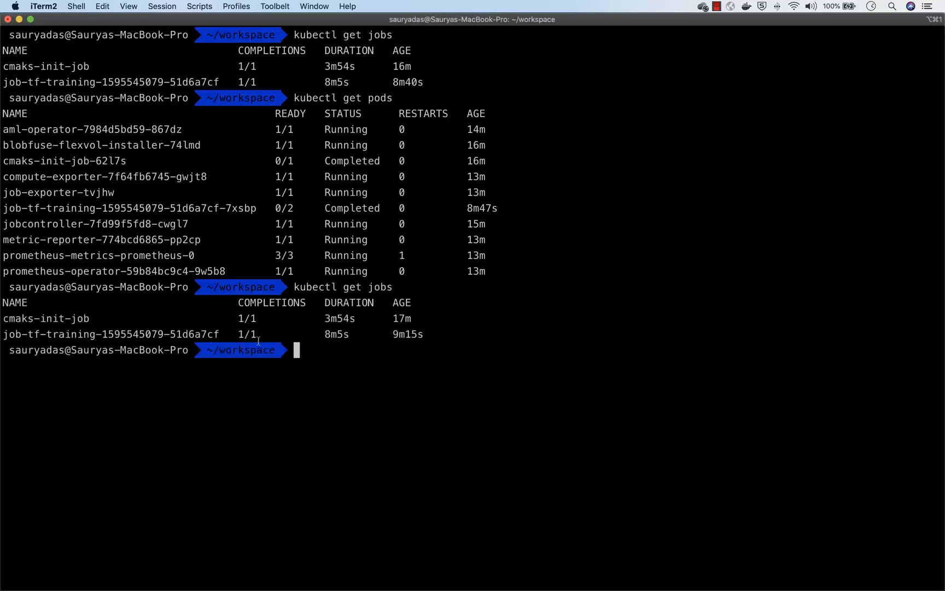
double_click(248, 334)
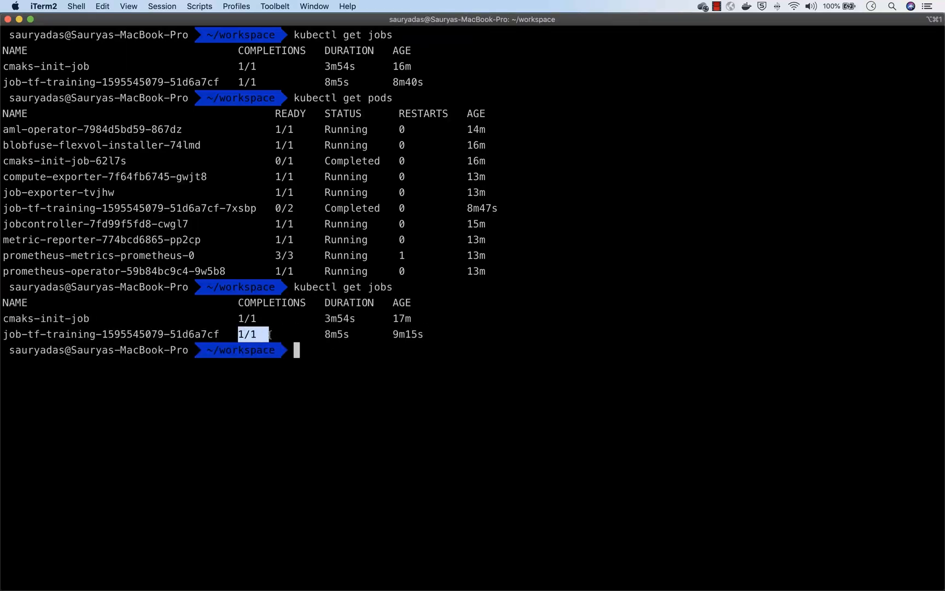
type("kubectl get pods")
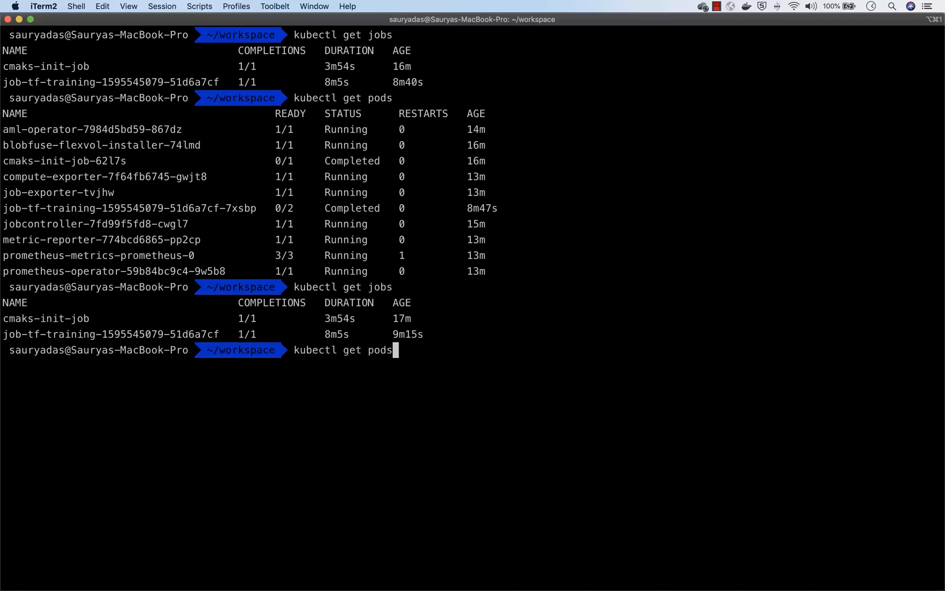
key("Return")
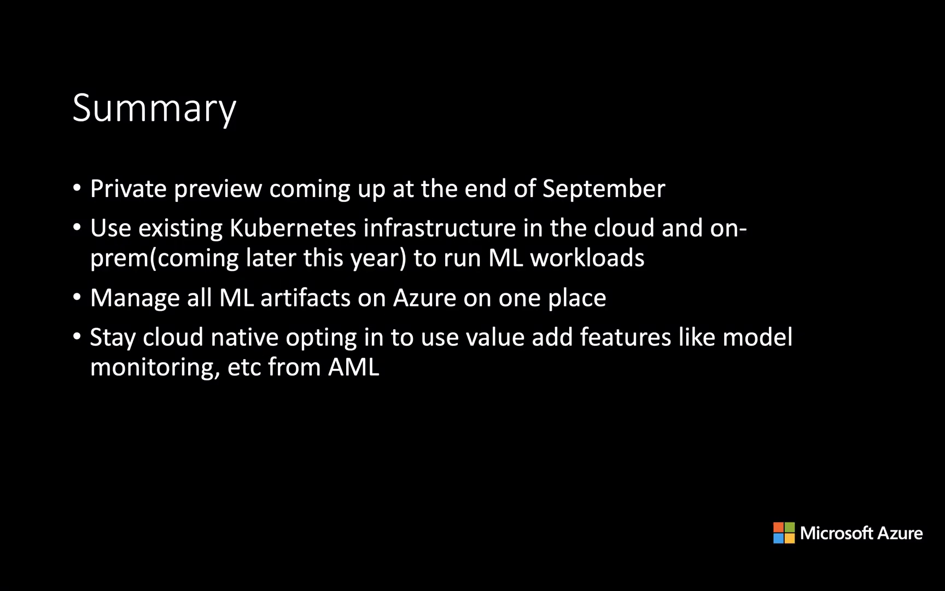
Advance from the Summary slide to the Resources slide
key("Right")
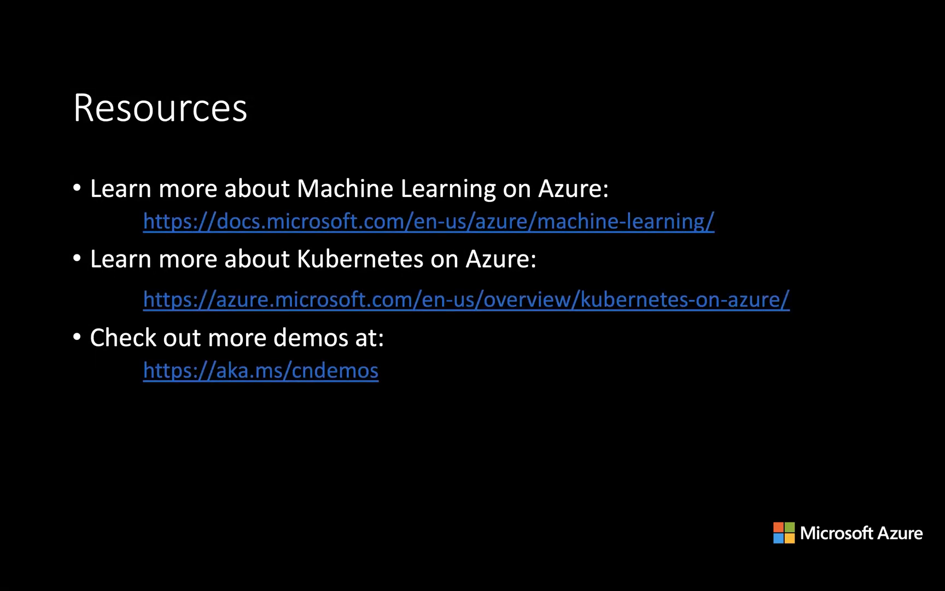